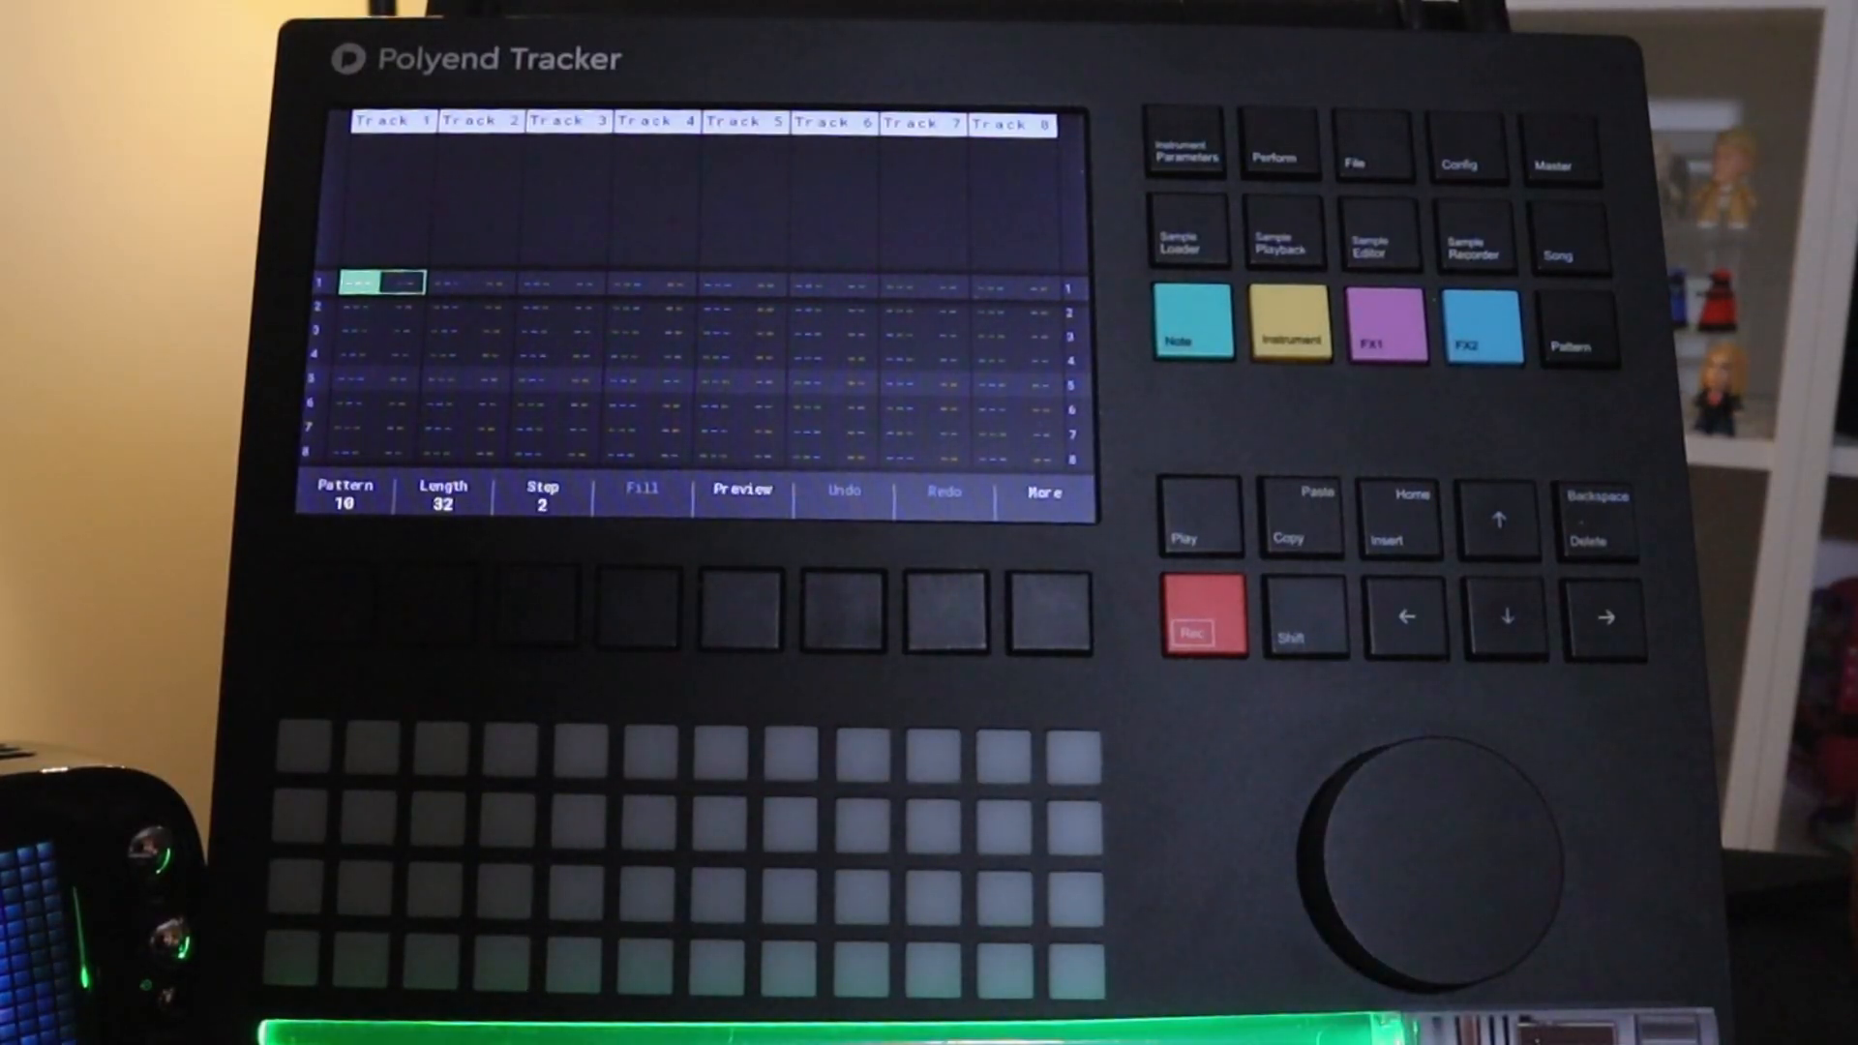
# Browse the SD card to SYNTH-BeautyTone1.wav and add it to empty instrument slot 8.
pyautogui.click(1189, 230)
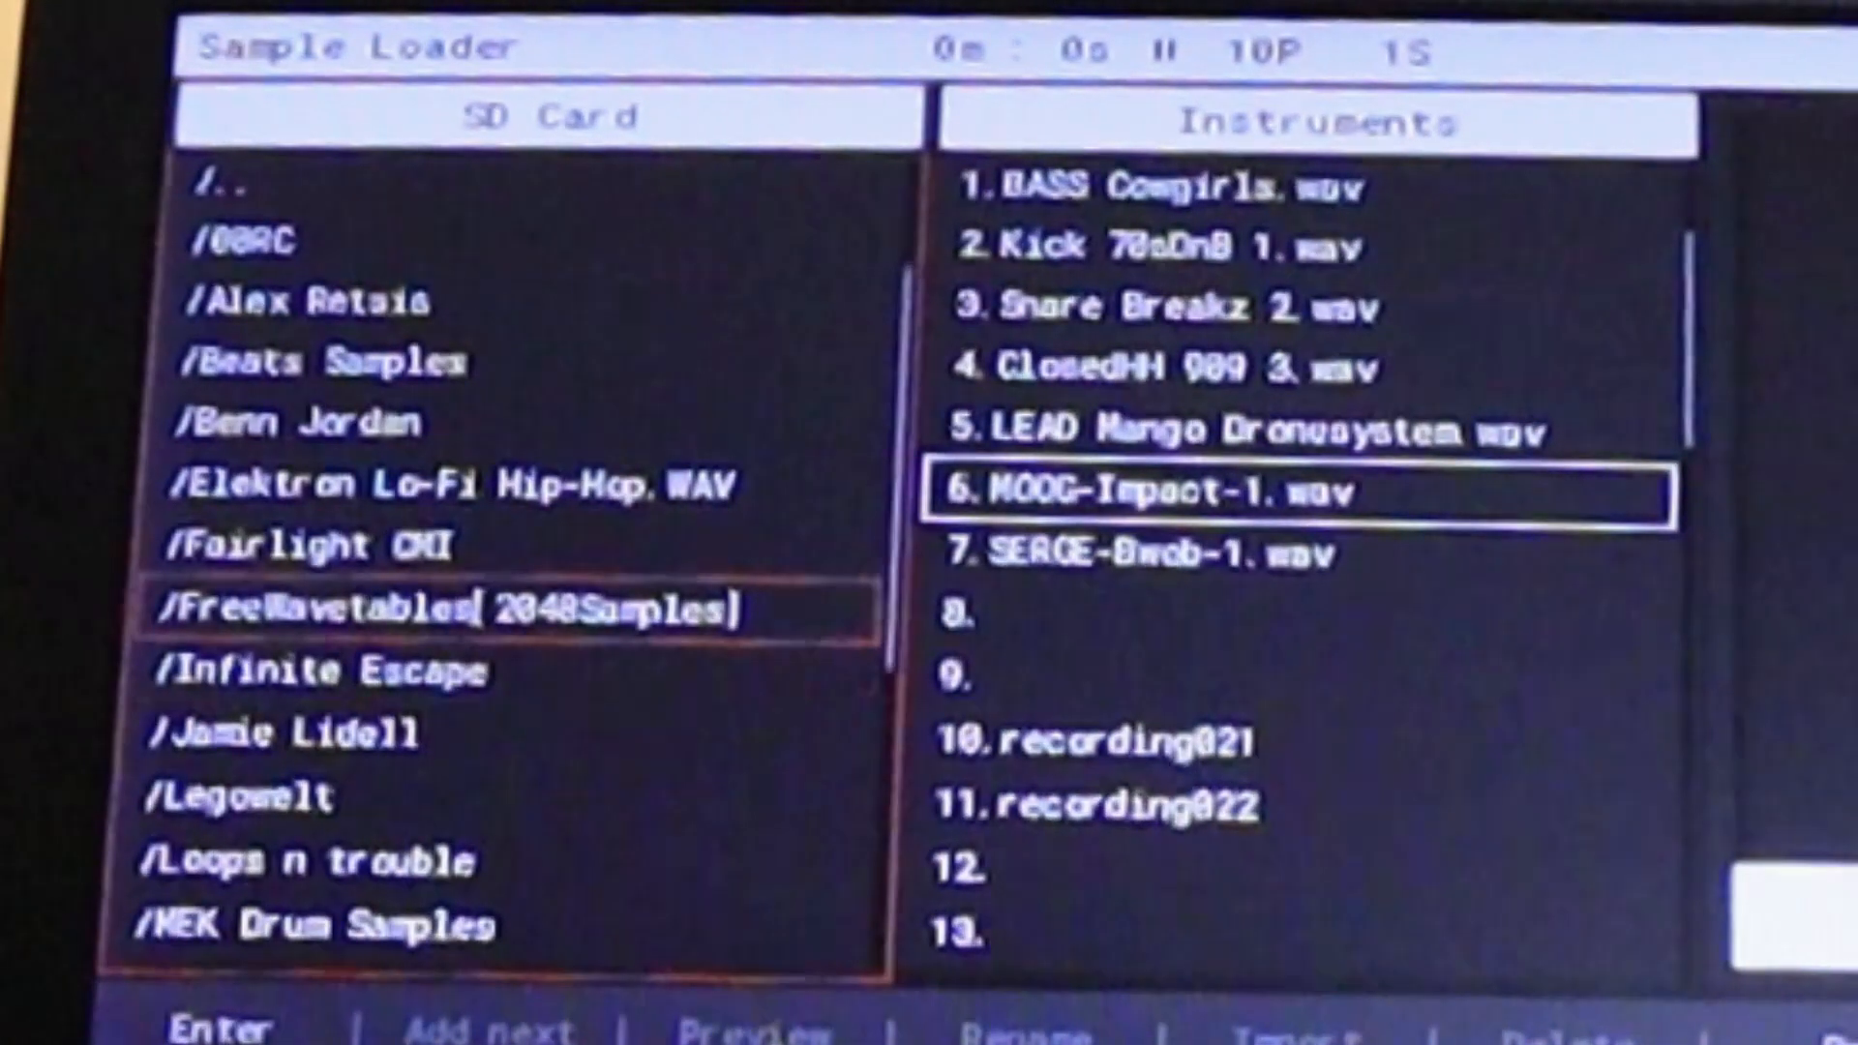
pyautogui.scroll(-3)
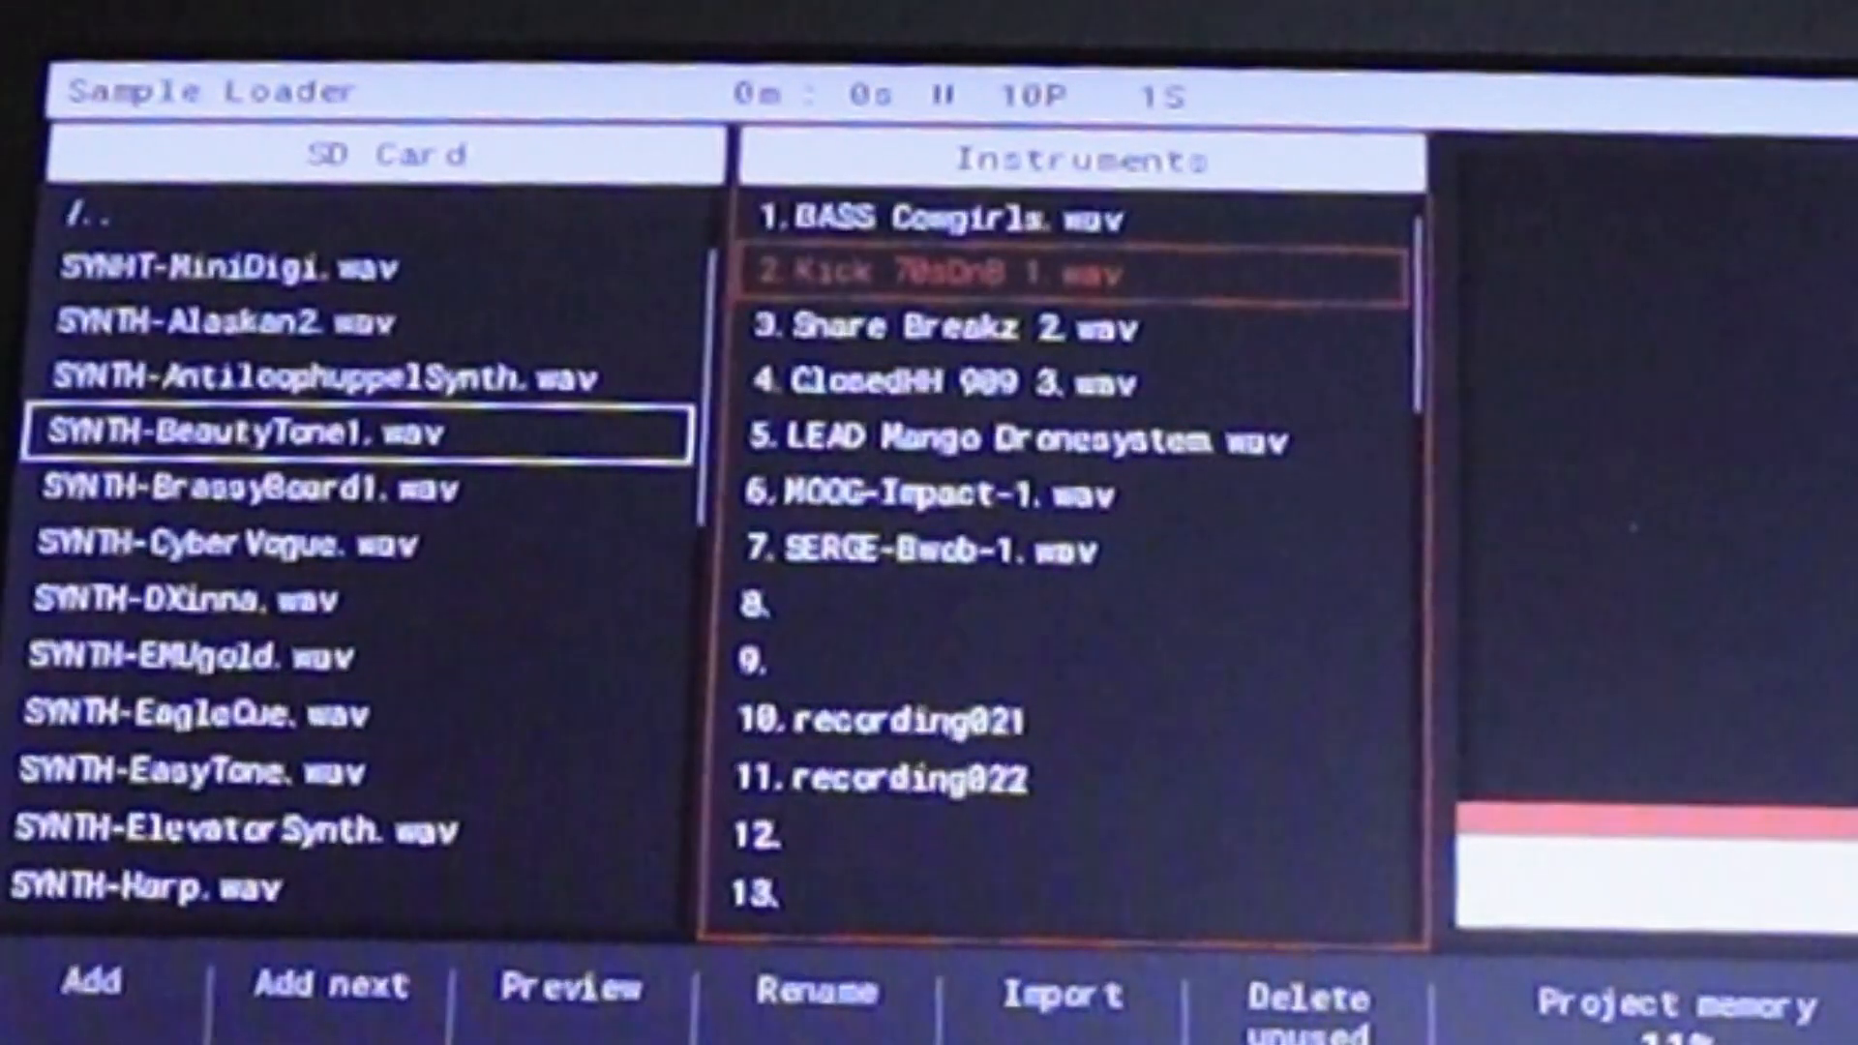
pyautogui.scroll(-3)
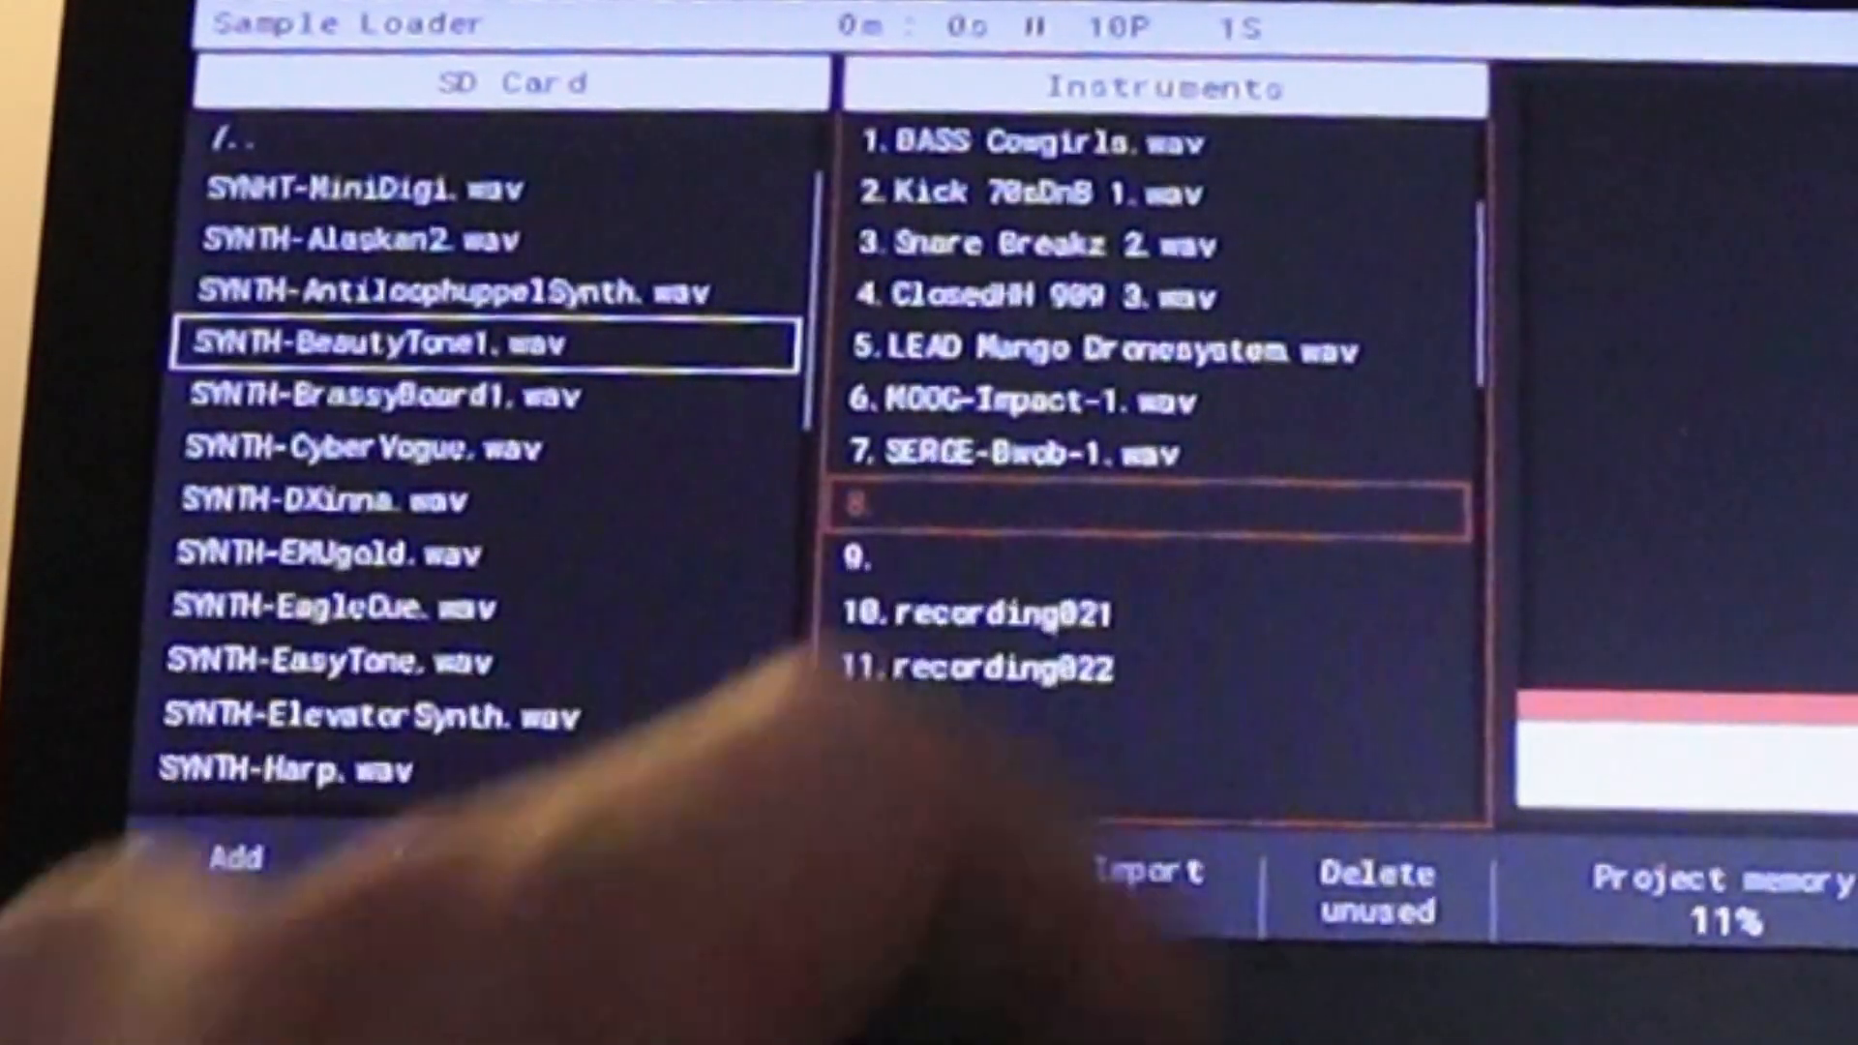
pyautogui.click(232, 858)
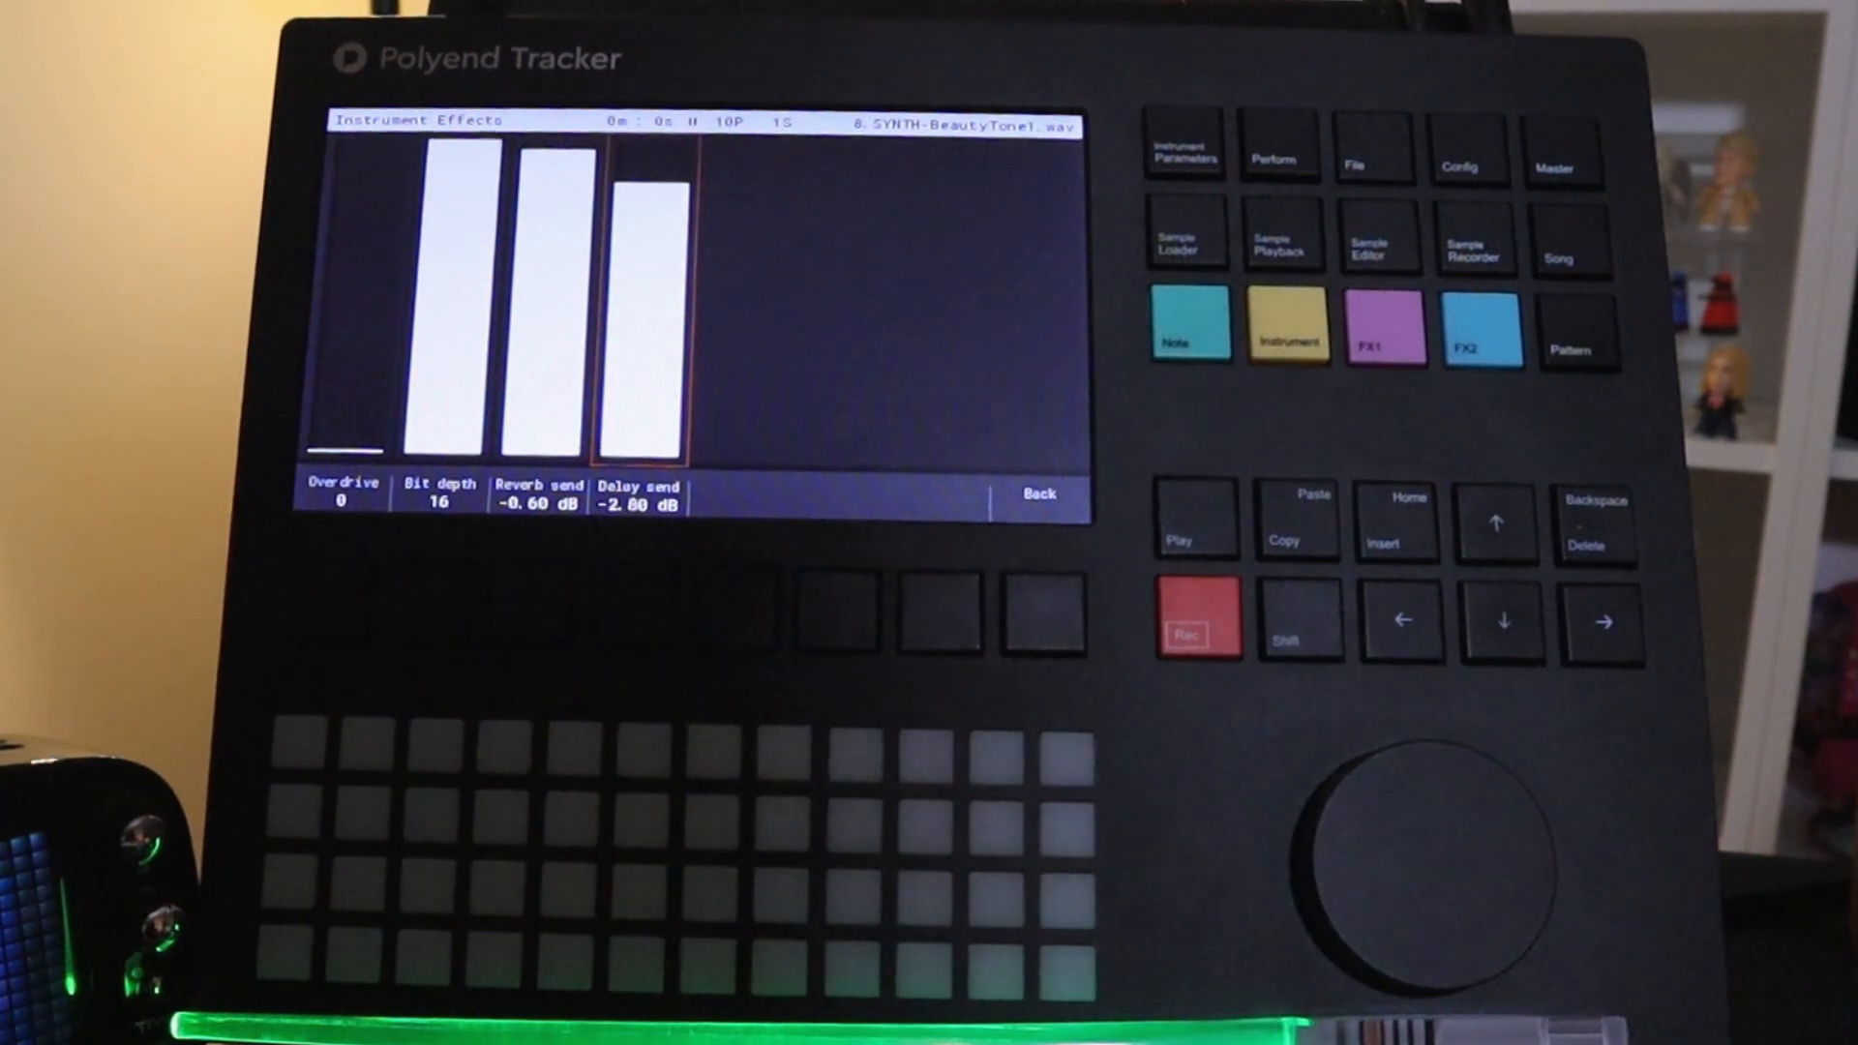
# Leave the instrument effect settings with reverb send -0.60 dB and delay send -2.80 dB.
pyautogui.click(1186, 236)
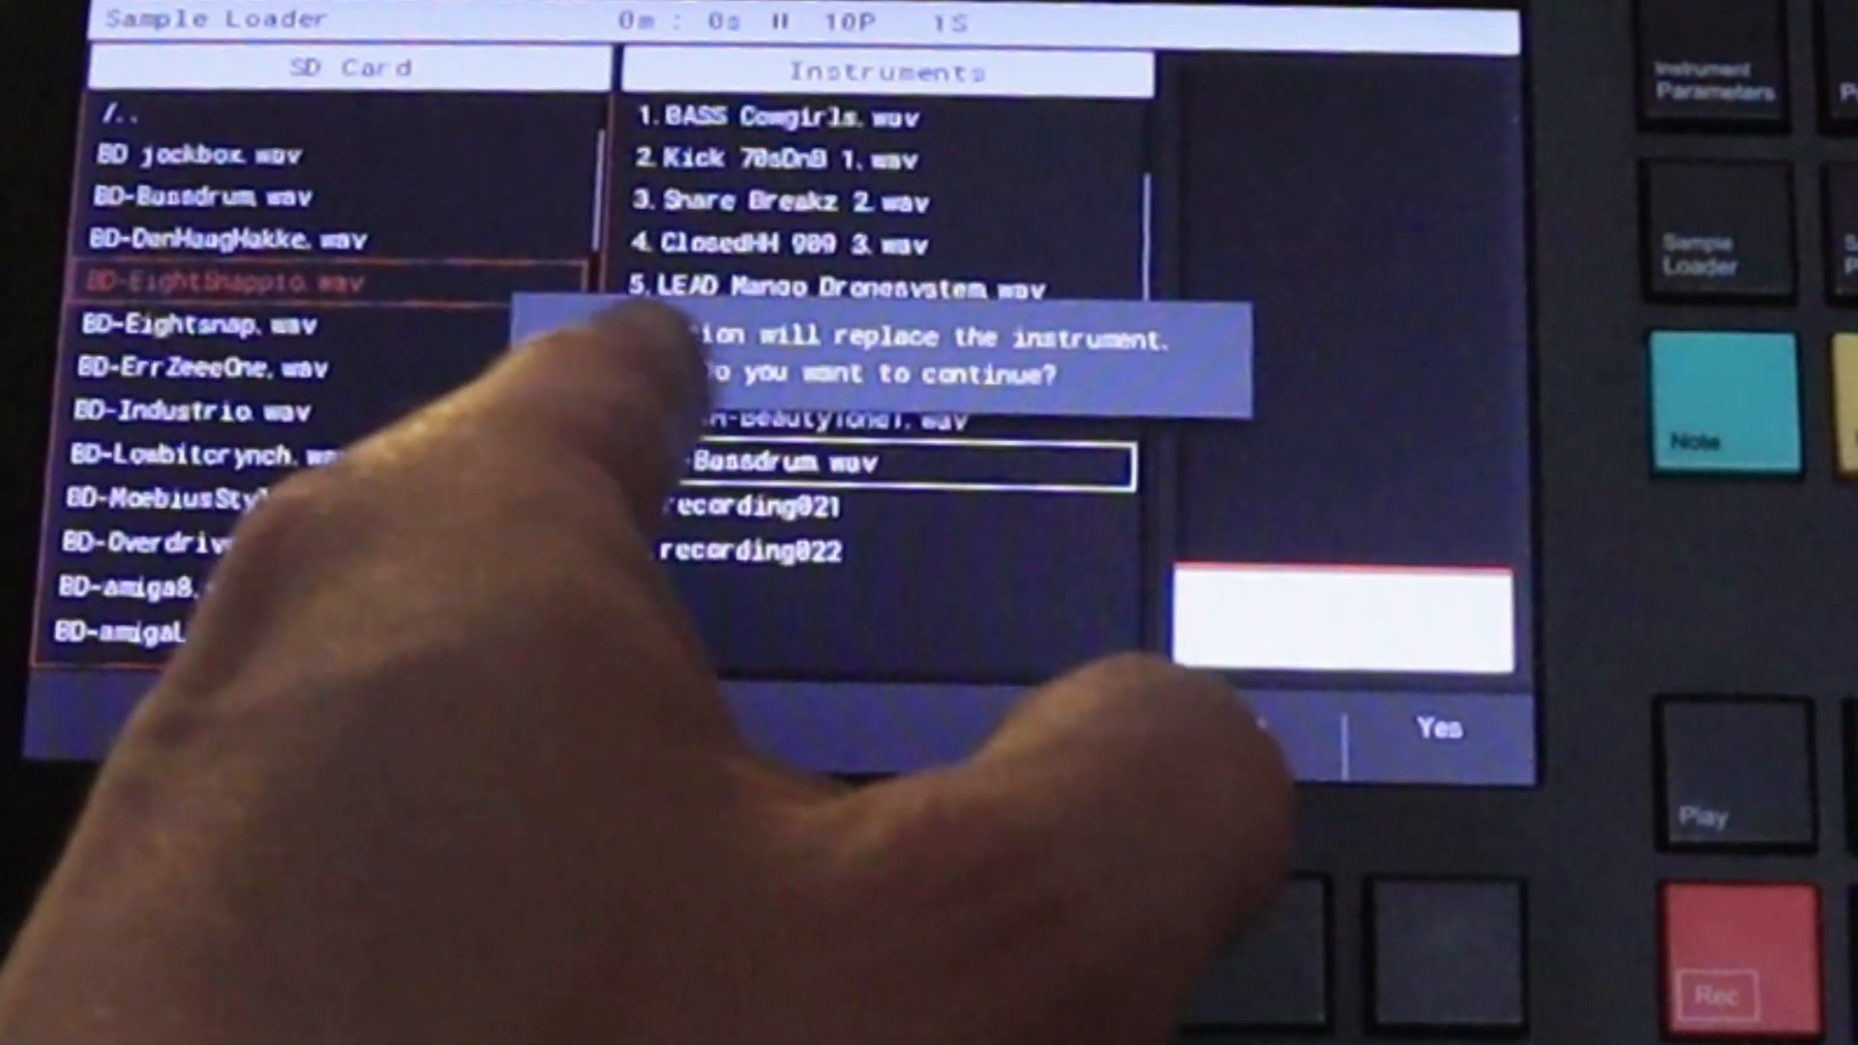
# Confirm replacing slot 9's BD-Bassdrum.wav with the BD-EightSnappio.wav kick sample.
pyautogui.click(1436, 730)
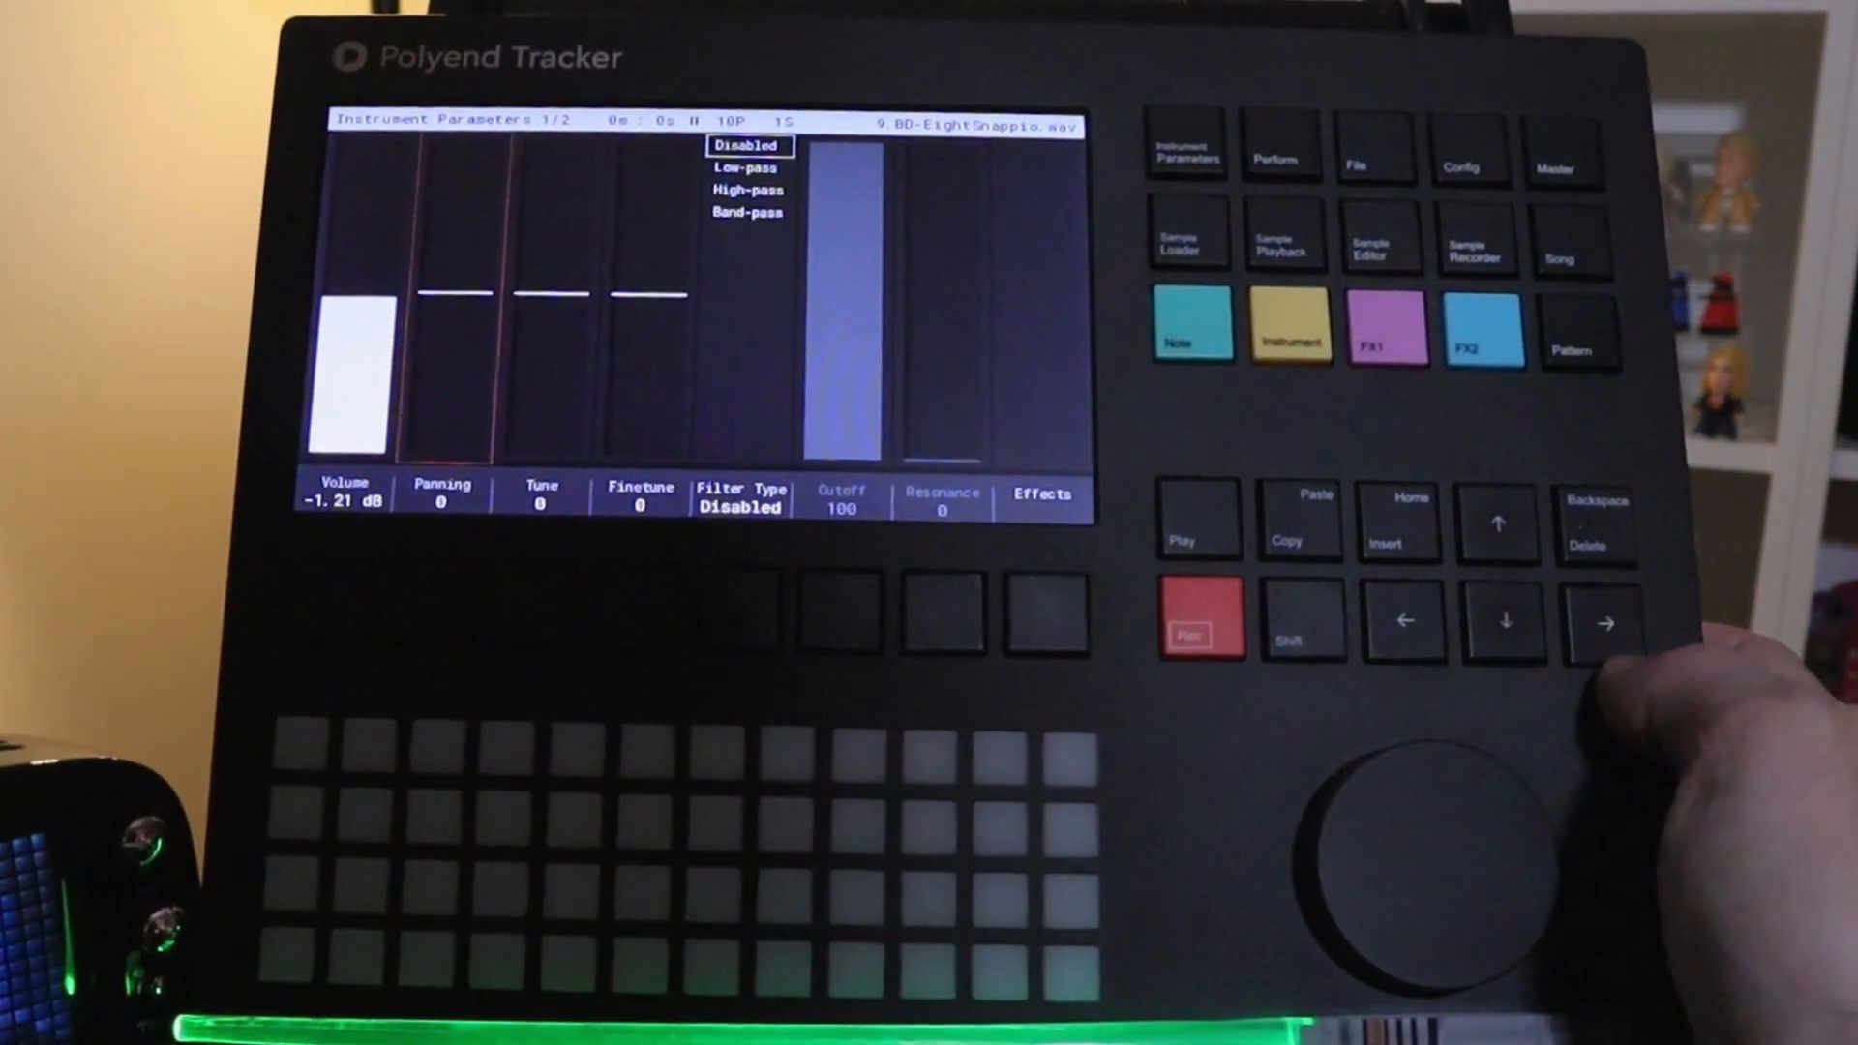
pyautogui.click(1188, 234)
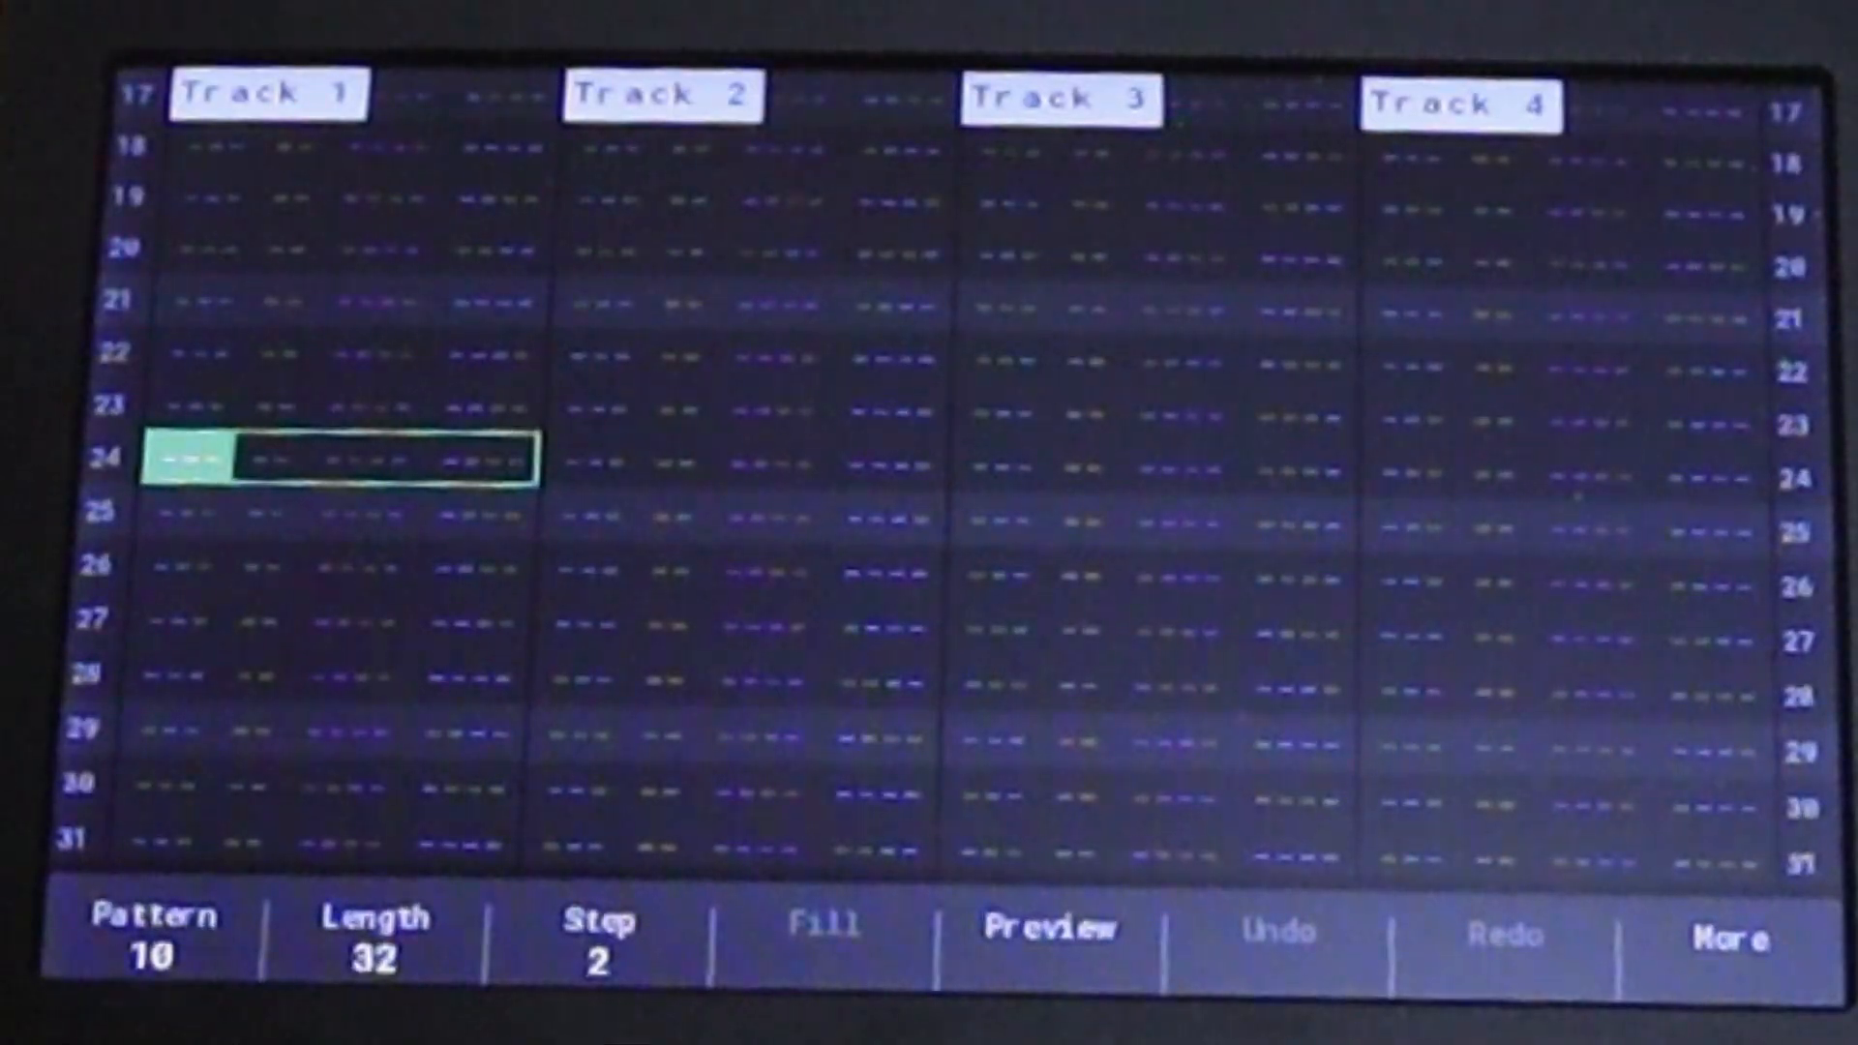
# Scroll back up through the empty rows of pattern 10 to step 1.
pyautogui.scroll(3)
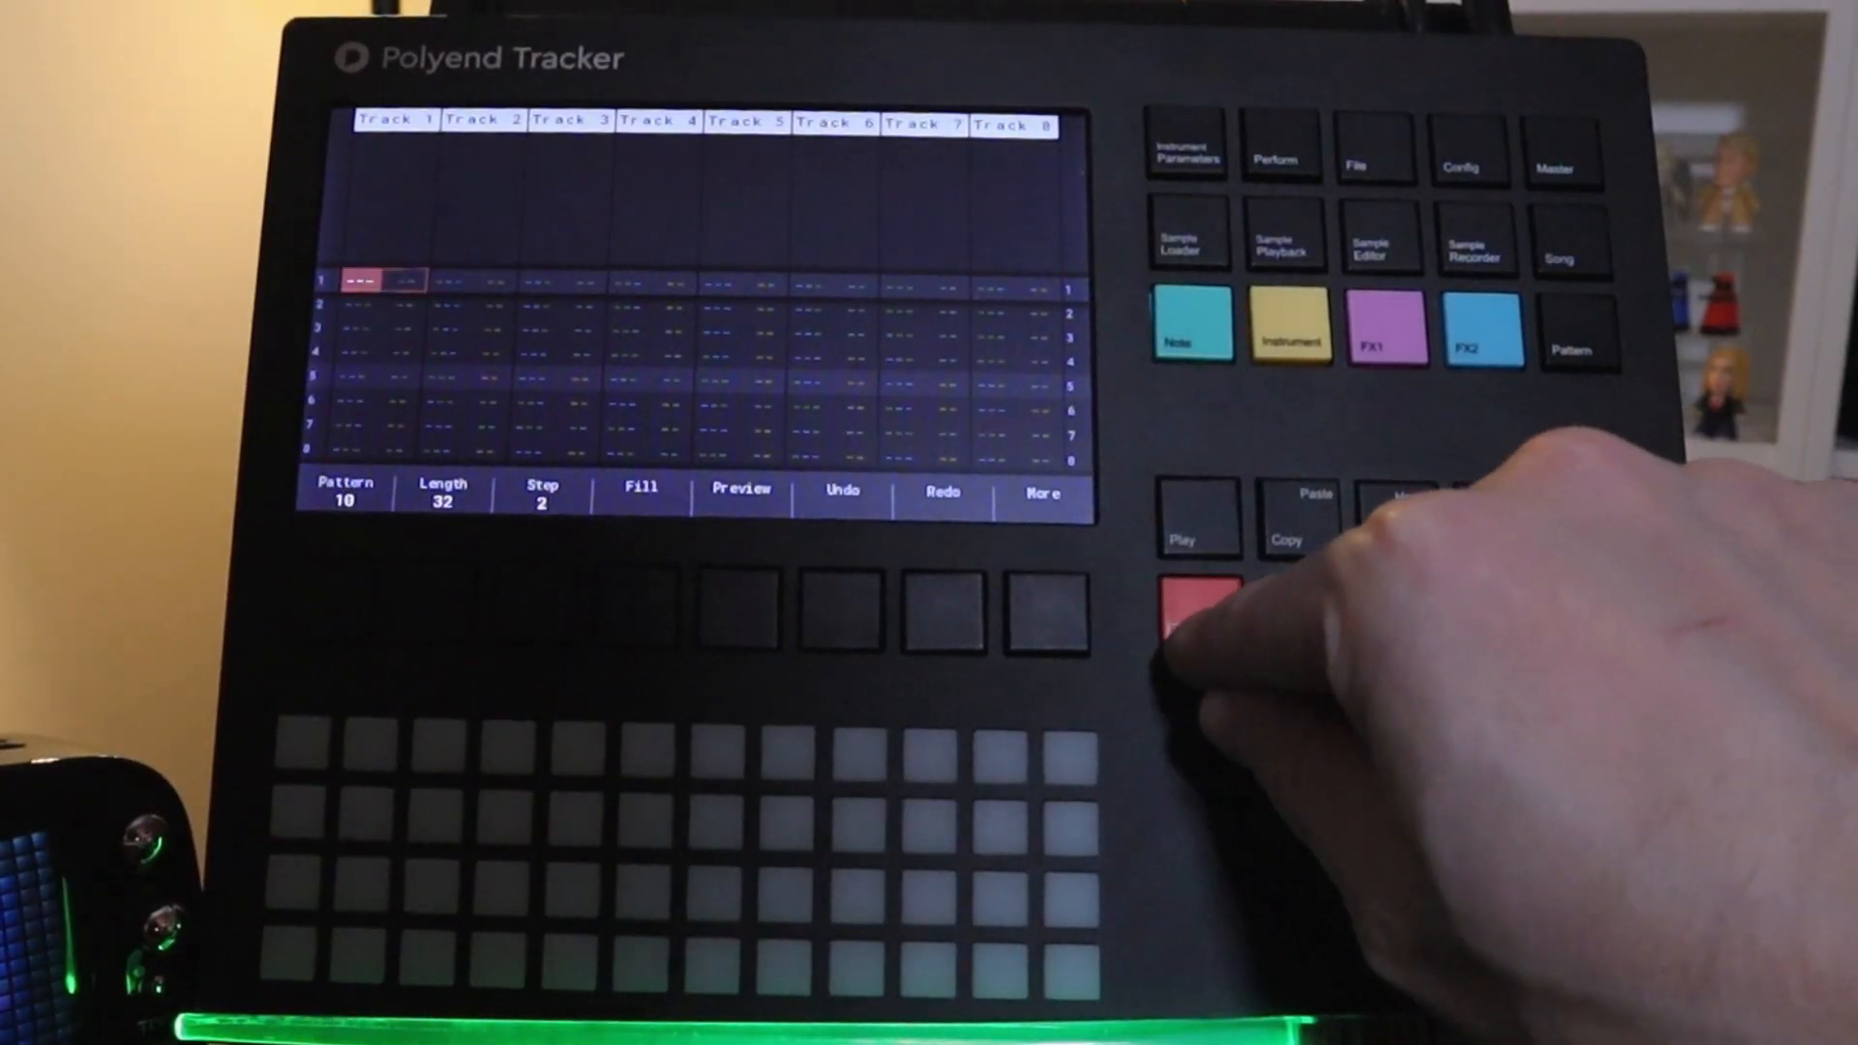
# With Rec armed, enter G5 on row 1 and A5 on row 3 of track 1, then reset Step to 2.
pyautogui.click(1188, 329)
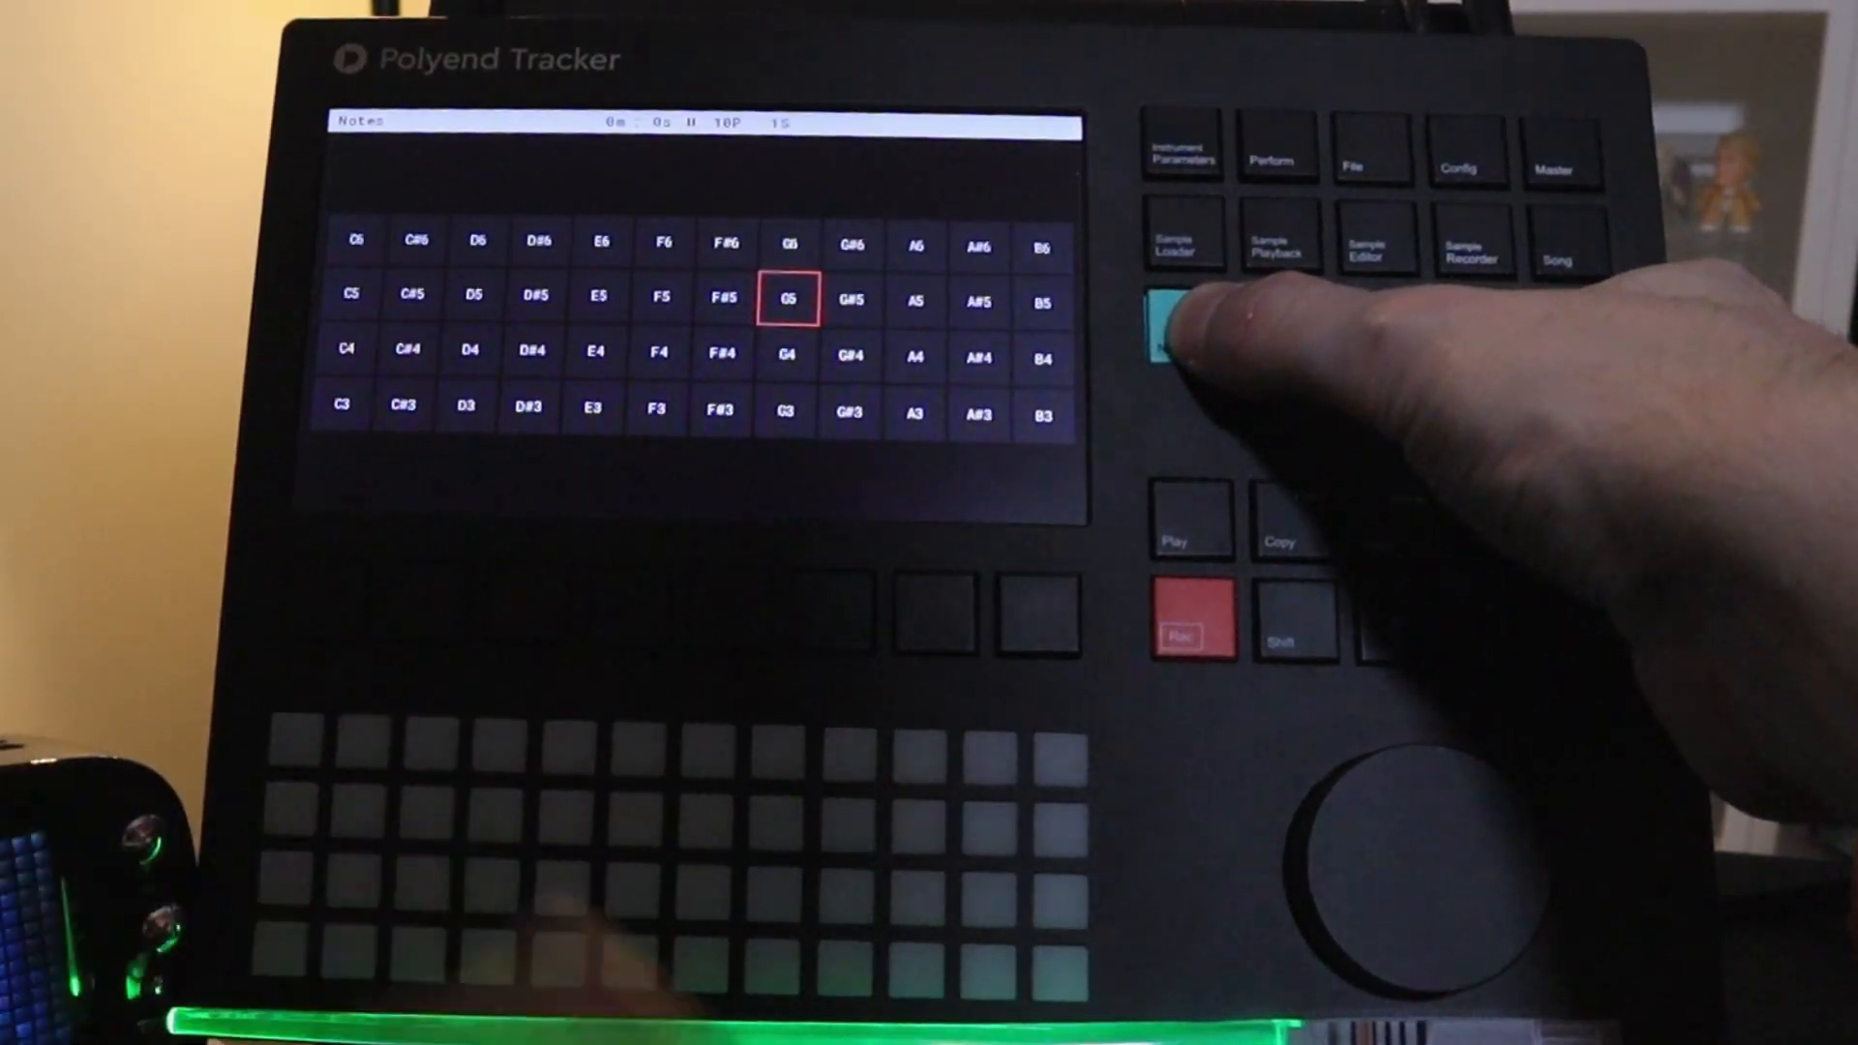
pyautogui.click(1186, 328)
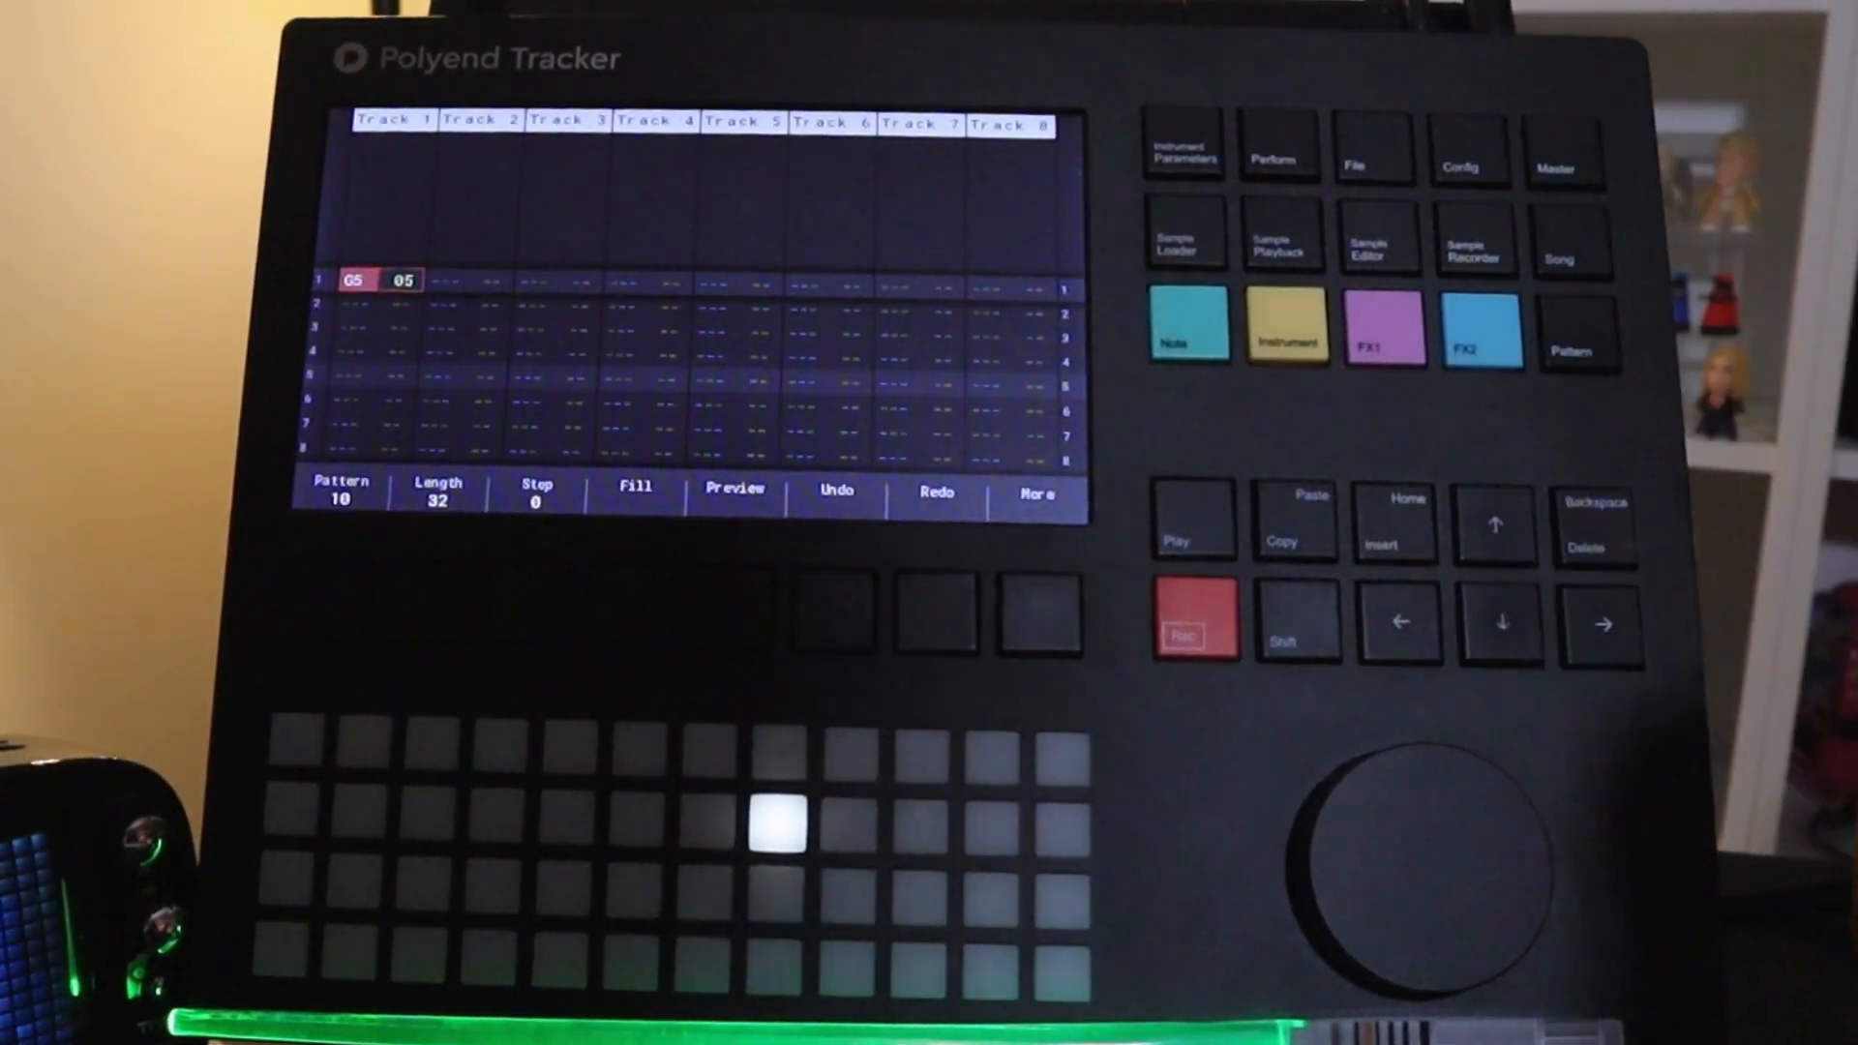
pyautogui.click(1498, 621)
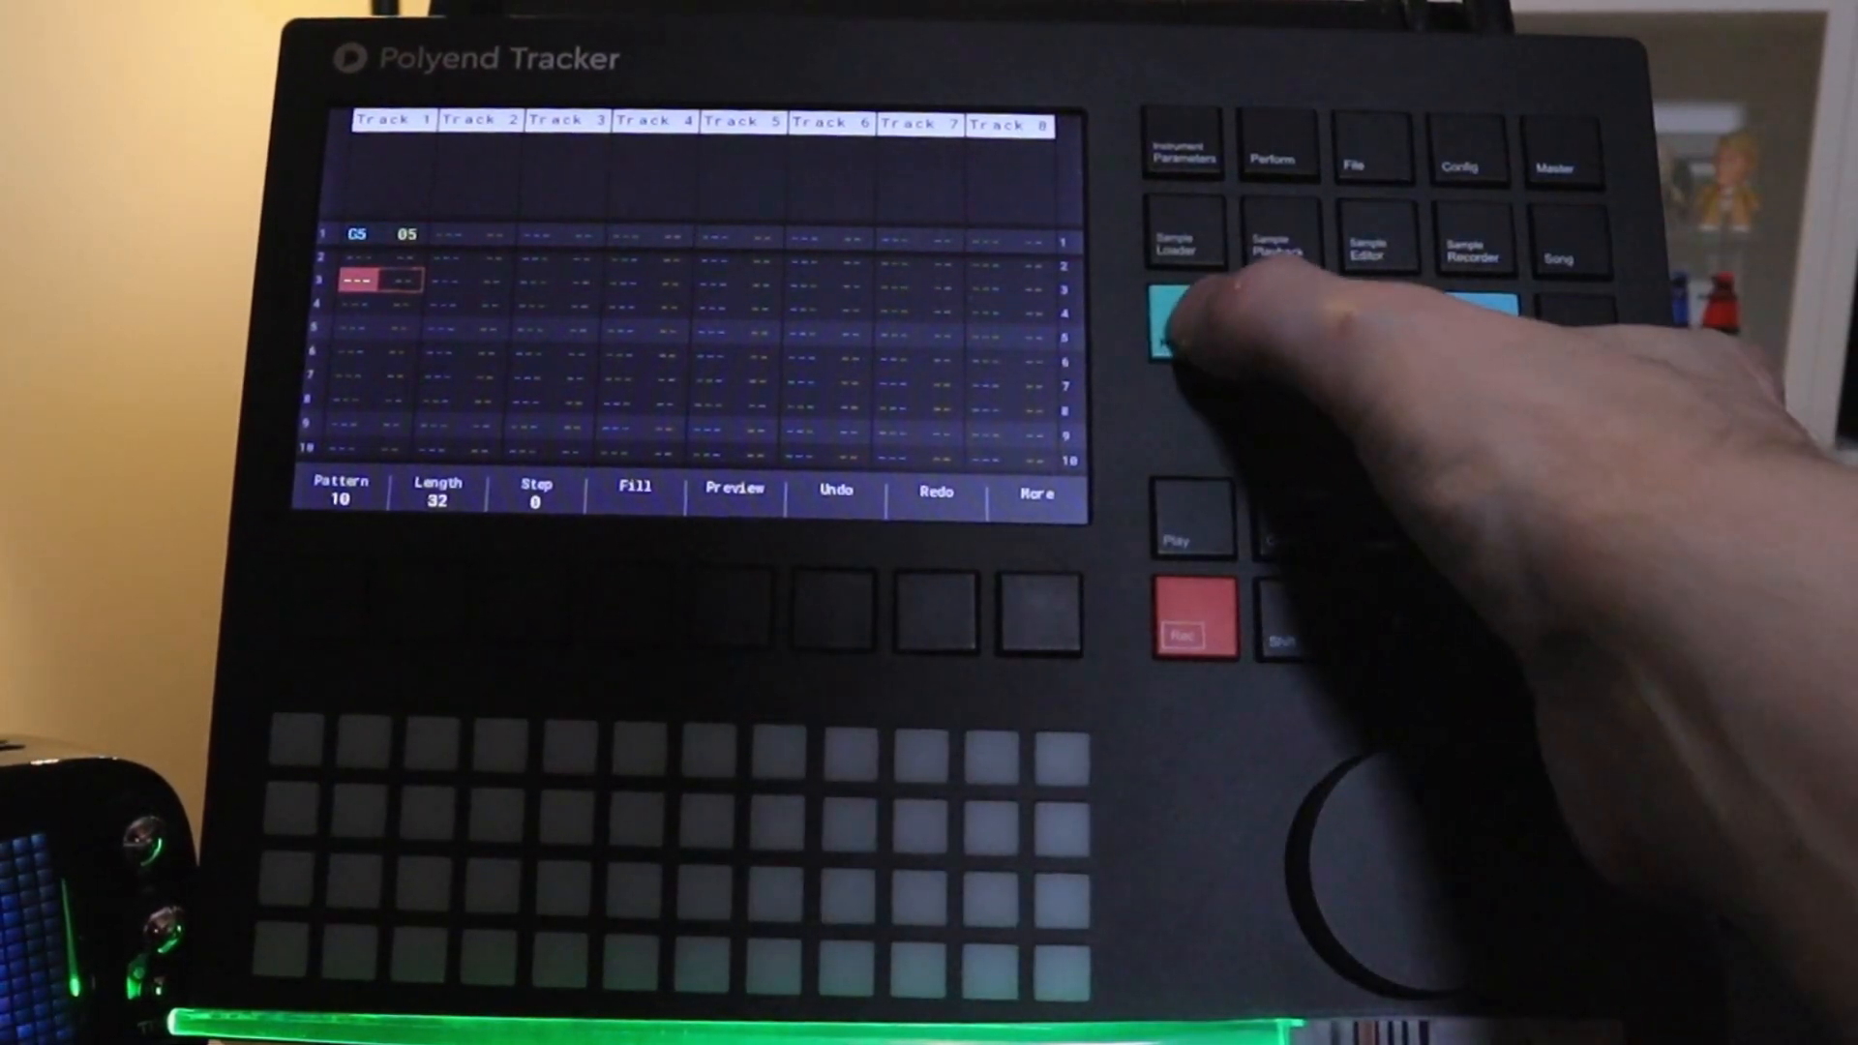
pyautogui.click(1190, 337)
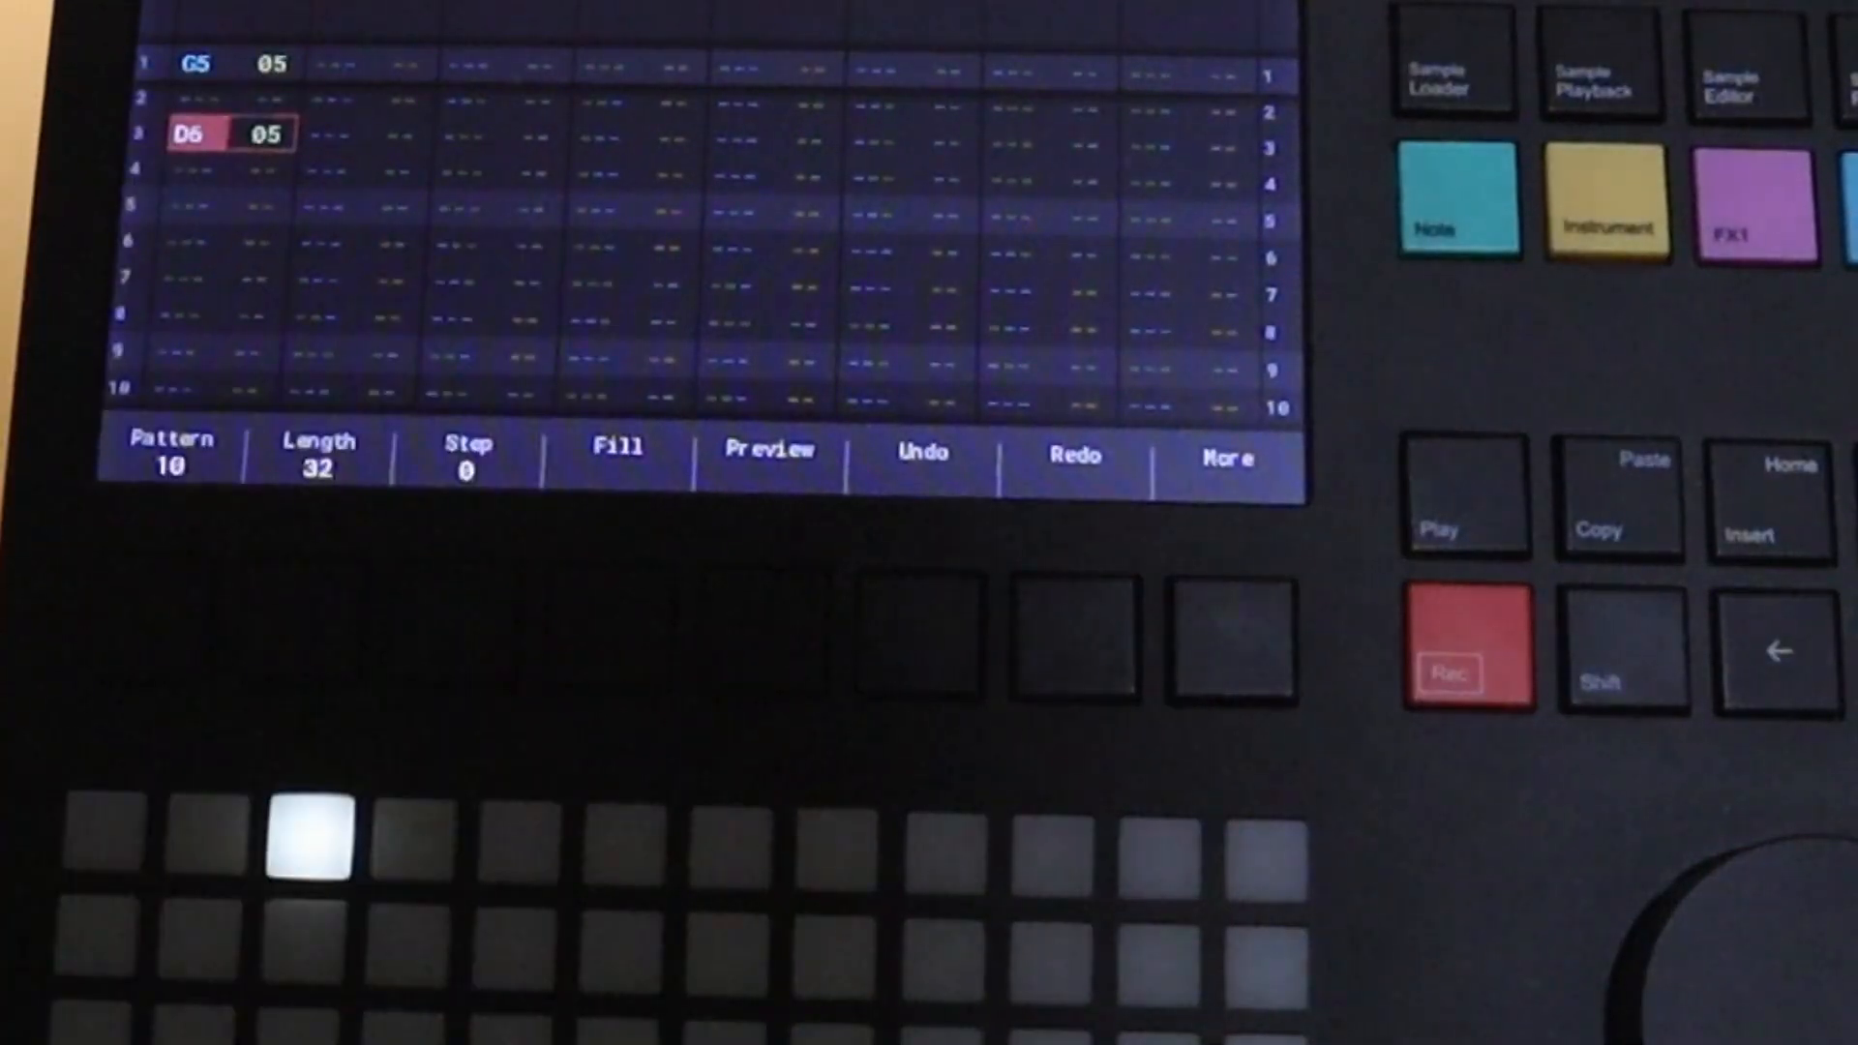
pyautogui.click(513, 836)
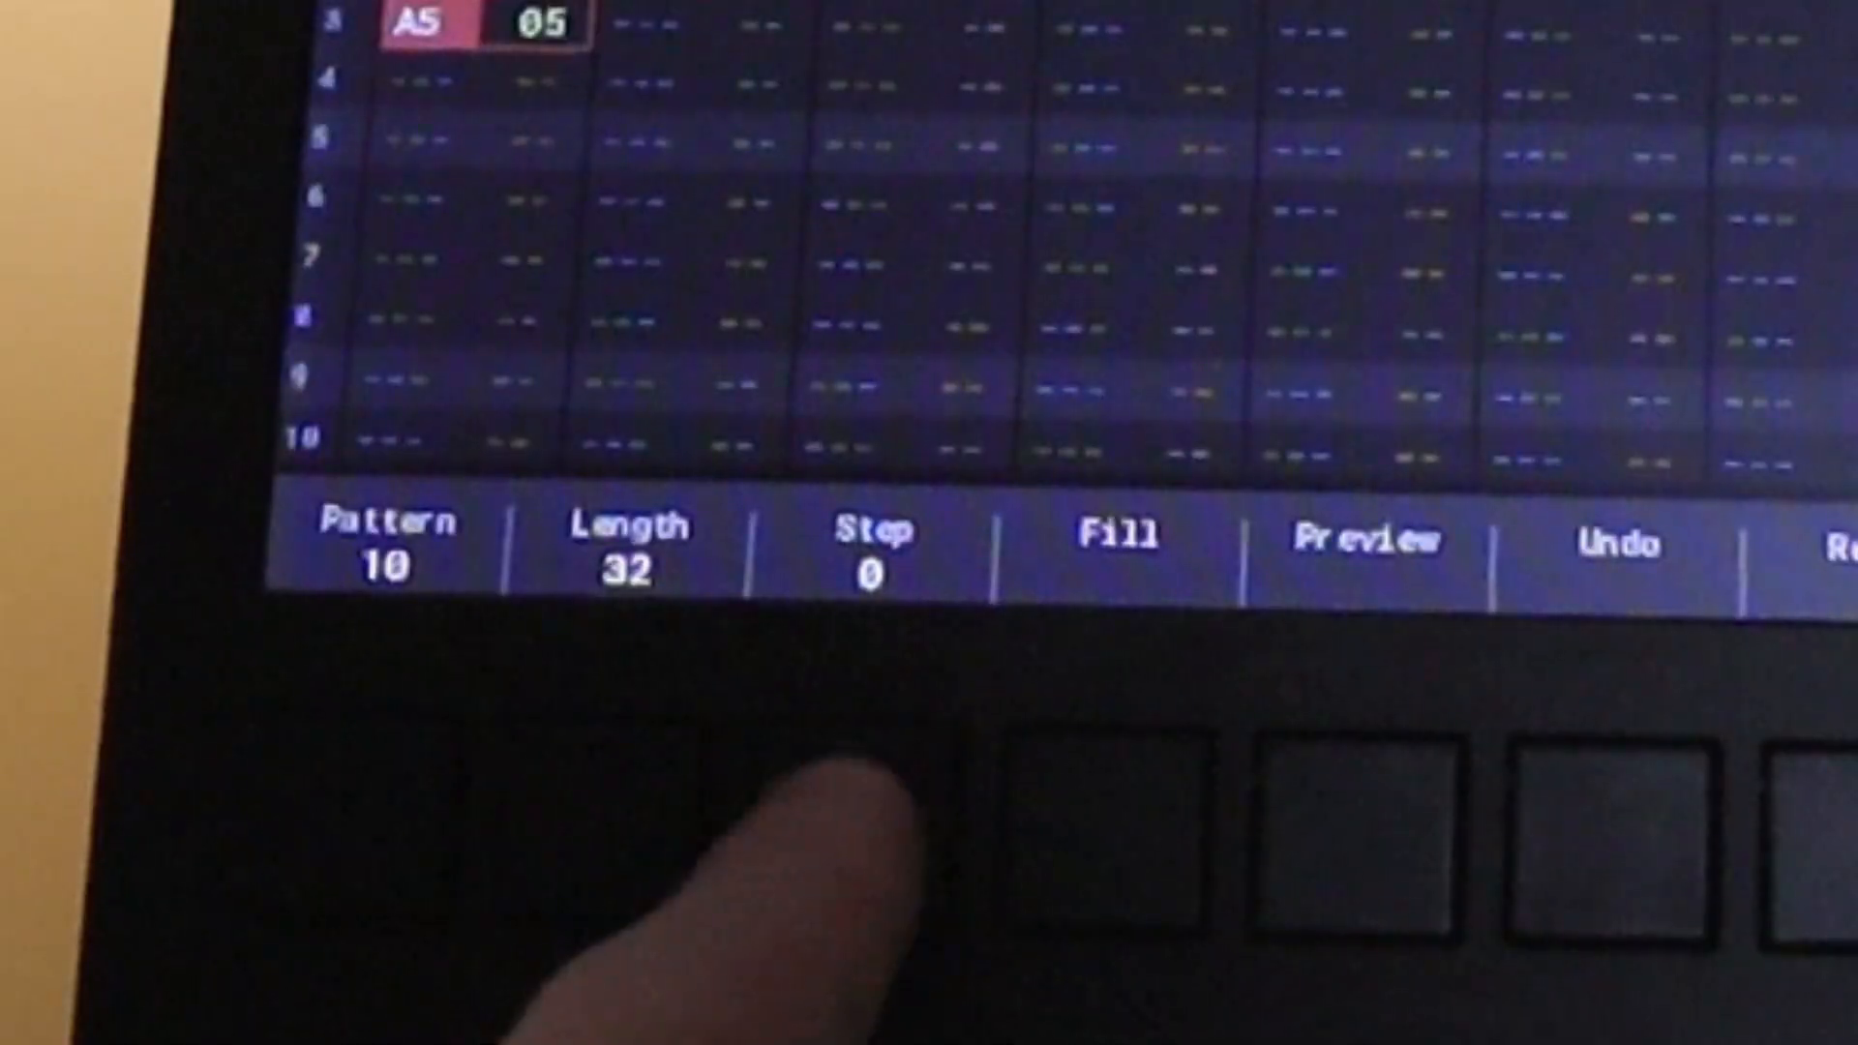
pyautogui.click(873, 545)
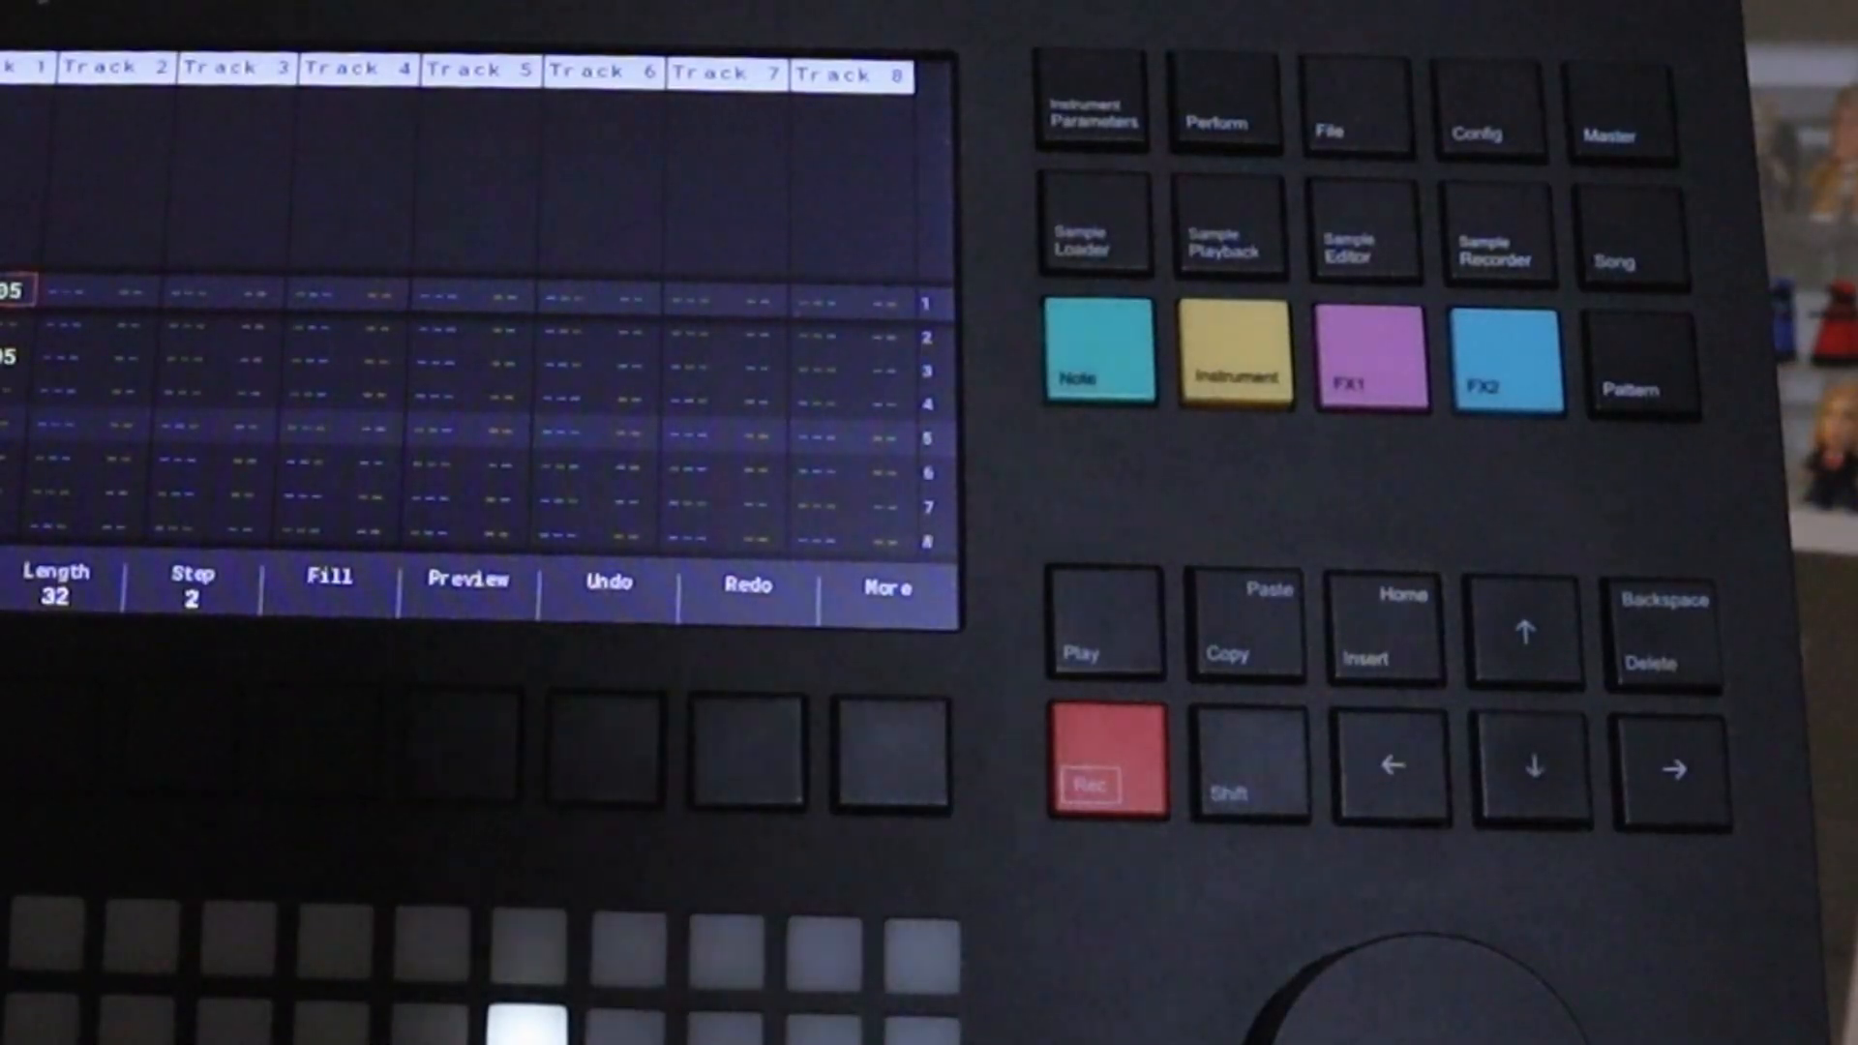
# Enter alternating G4 and G5 bassline notes on track 1 using instrument 06.
pyautogui.click(1235, 358)
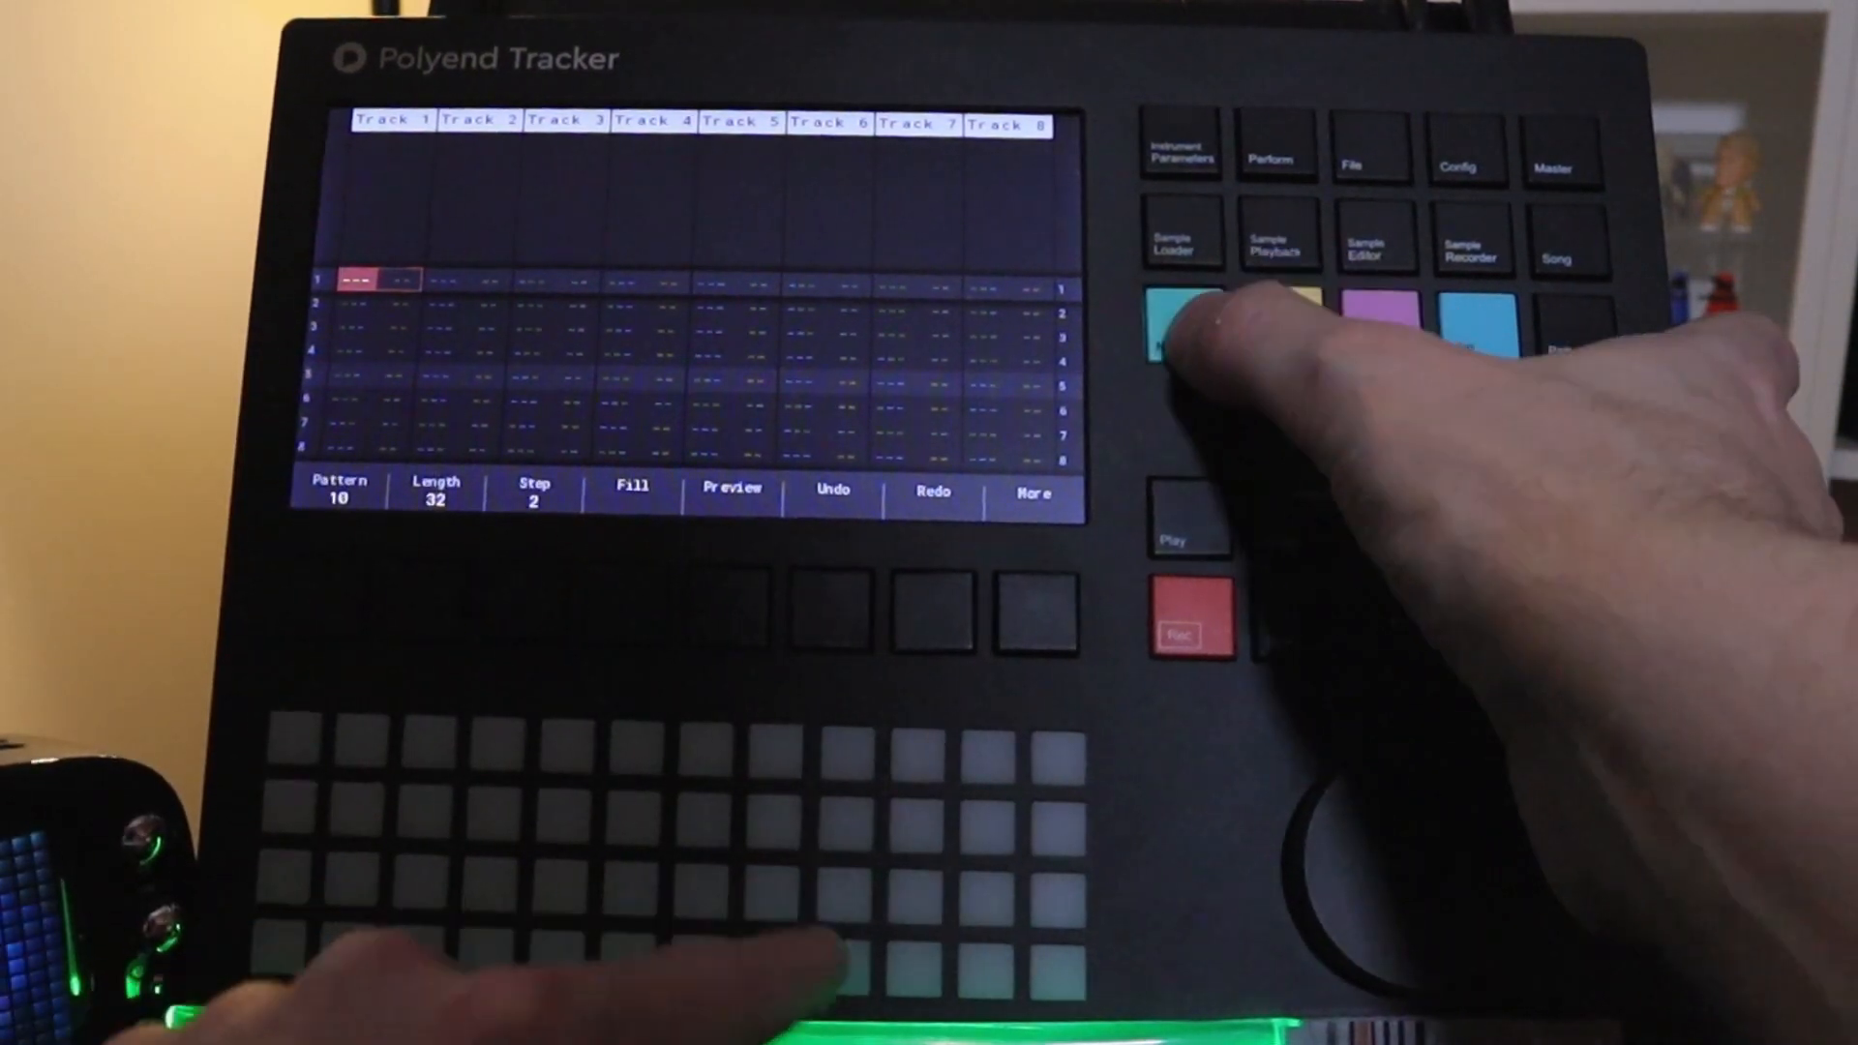
pyautogui.click(1179, 325)
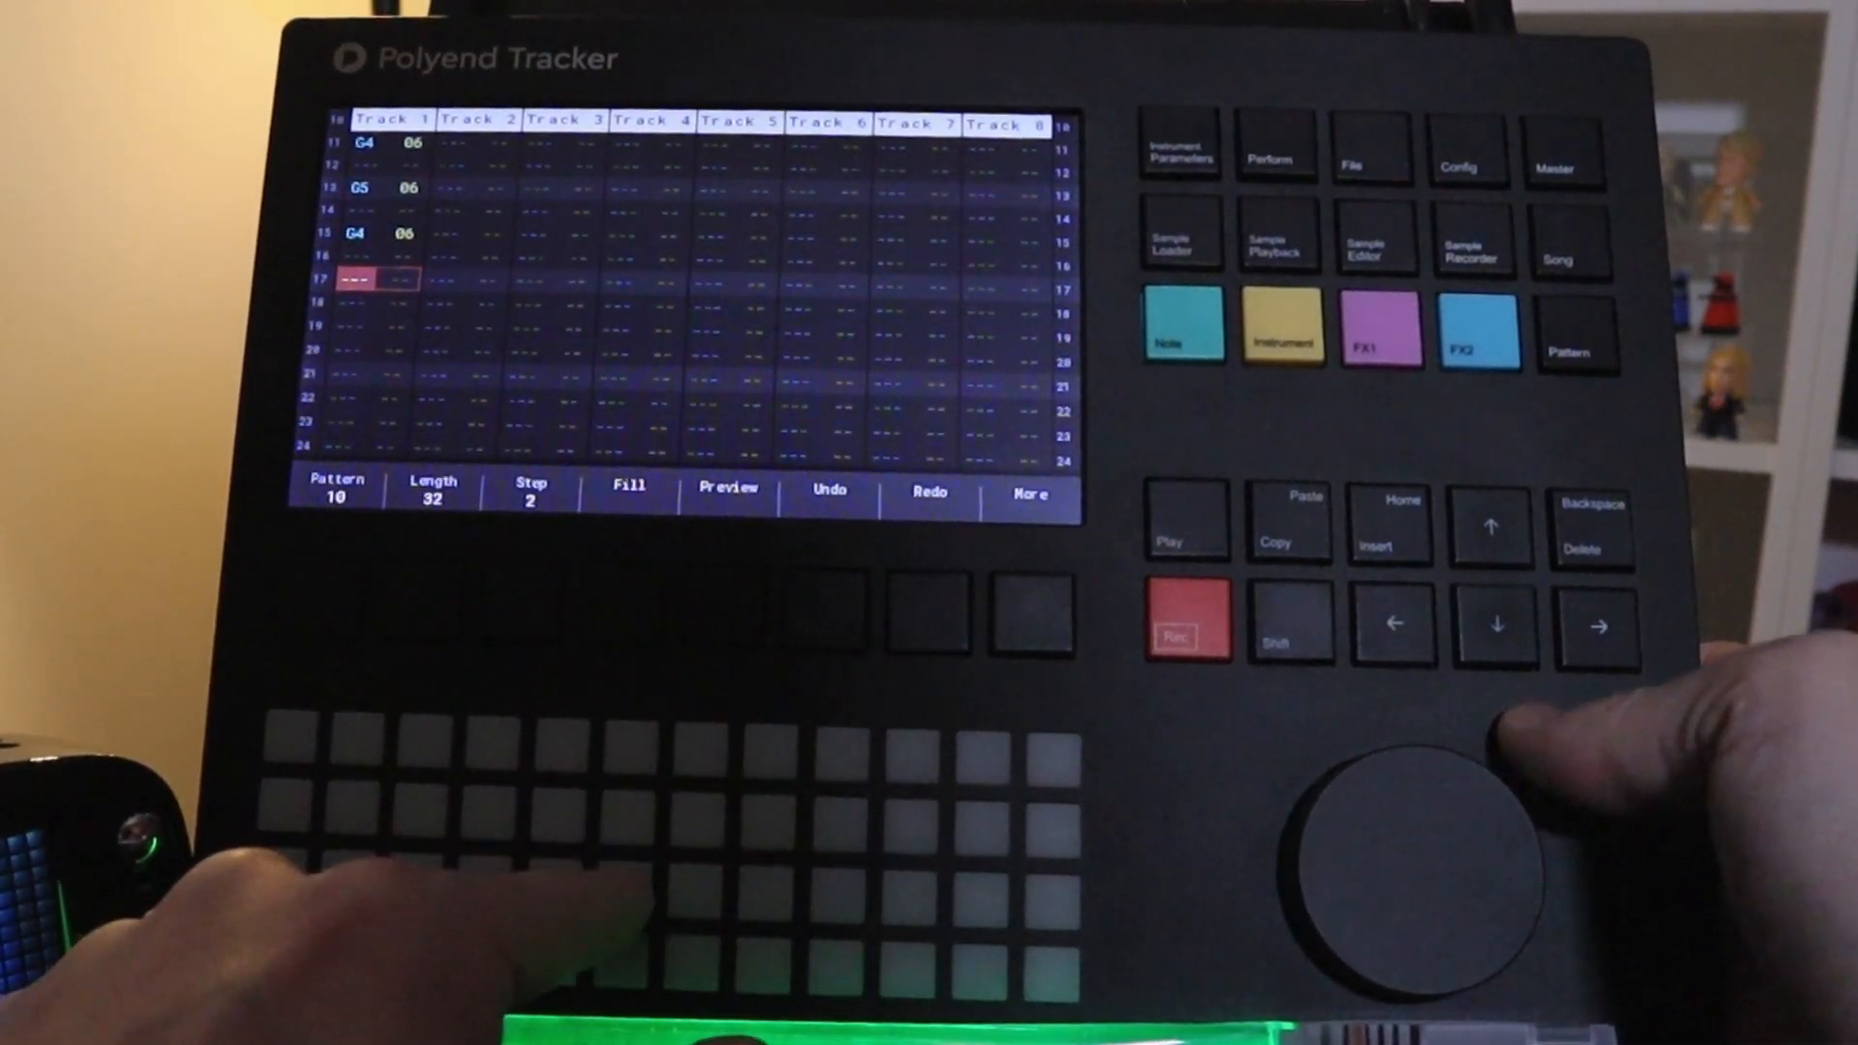
pyautogui.click(1179, 331)
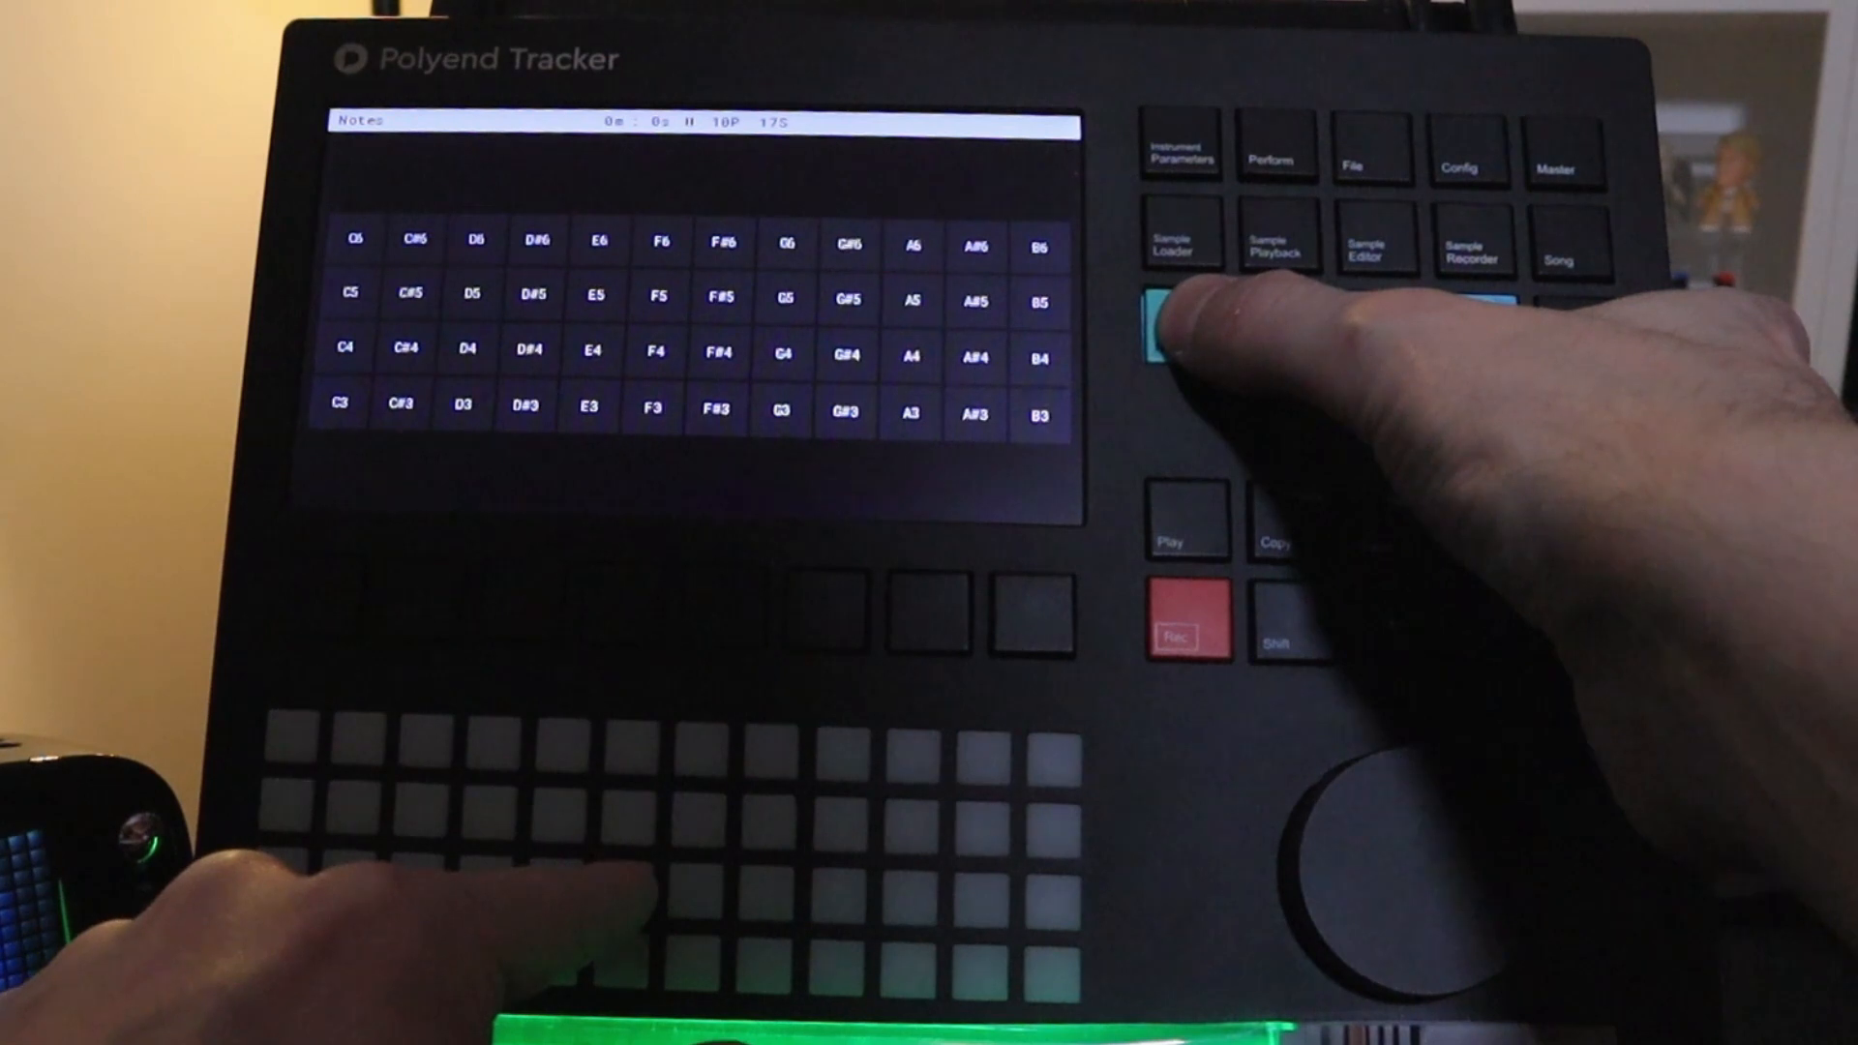
pyautogui.click(1180, 324)
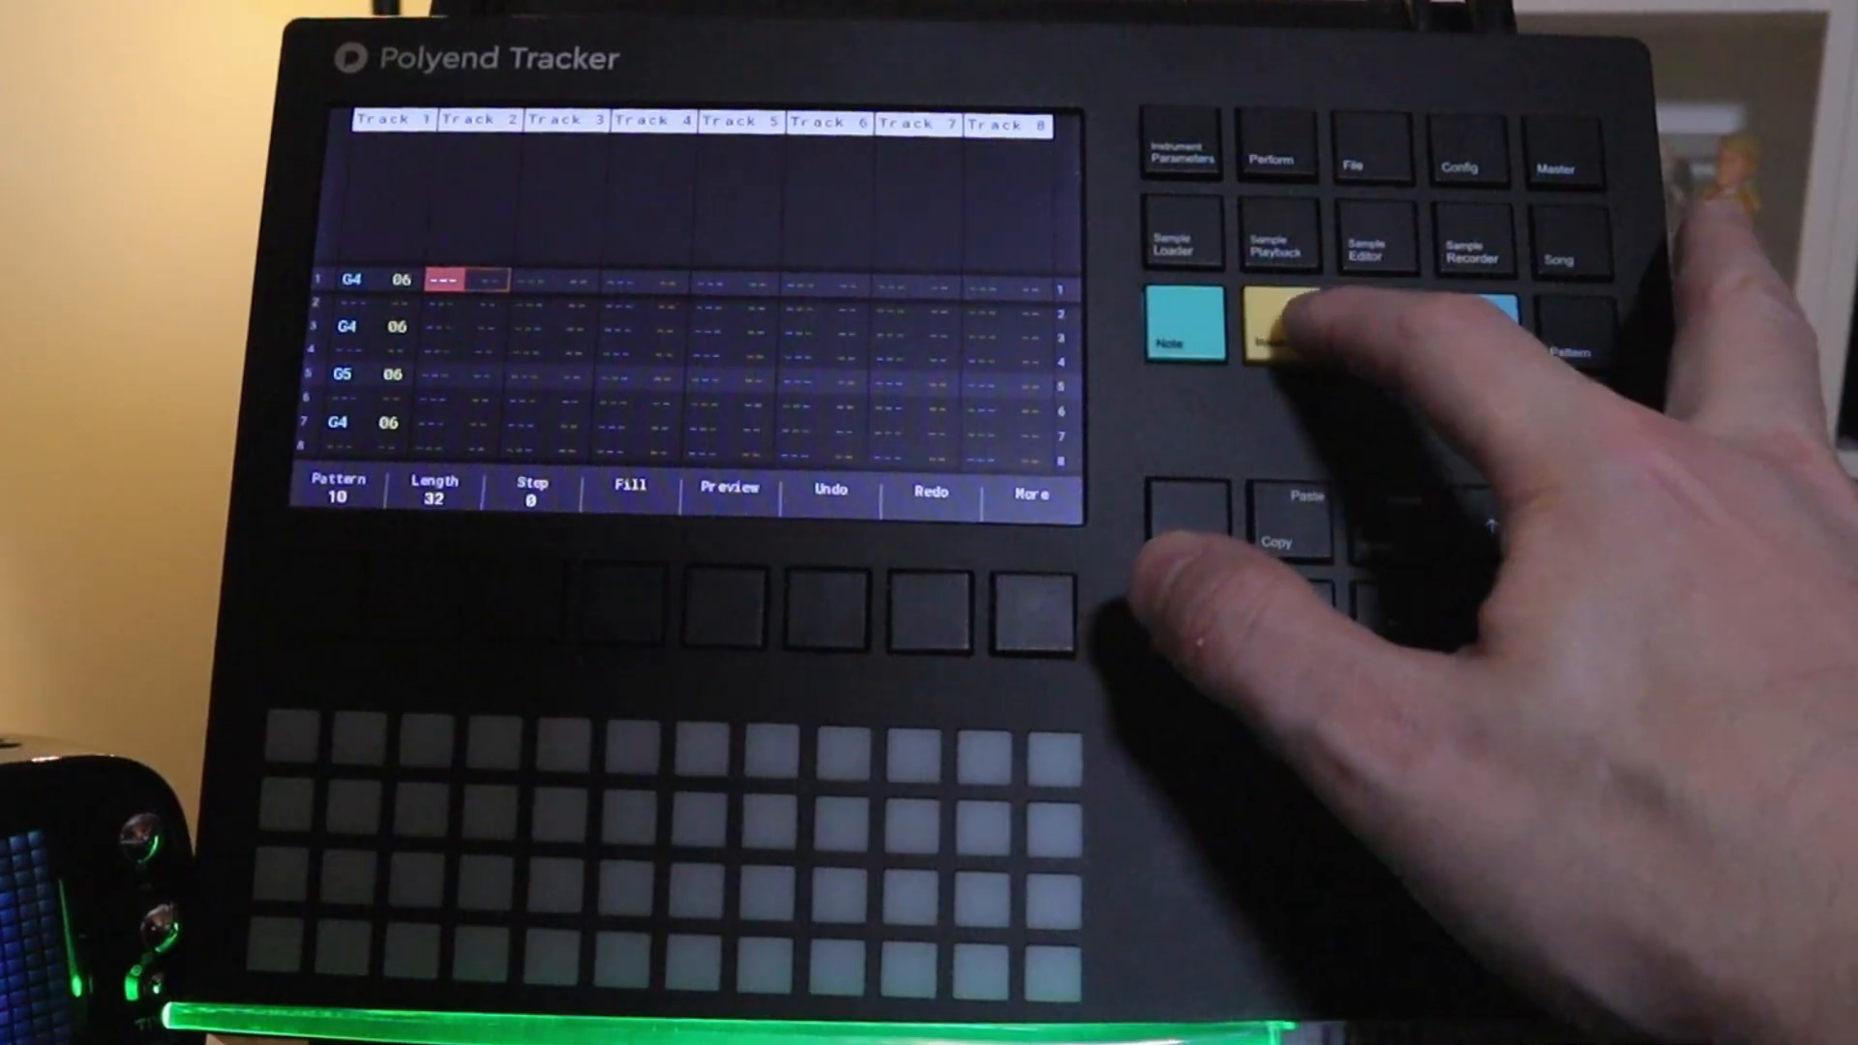
# Place C5 drum hits on every other step of track 2 with instruments 09, 03 and 02.
pyautogui.click(1277, 325)
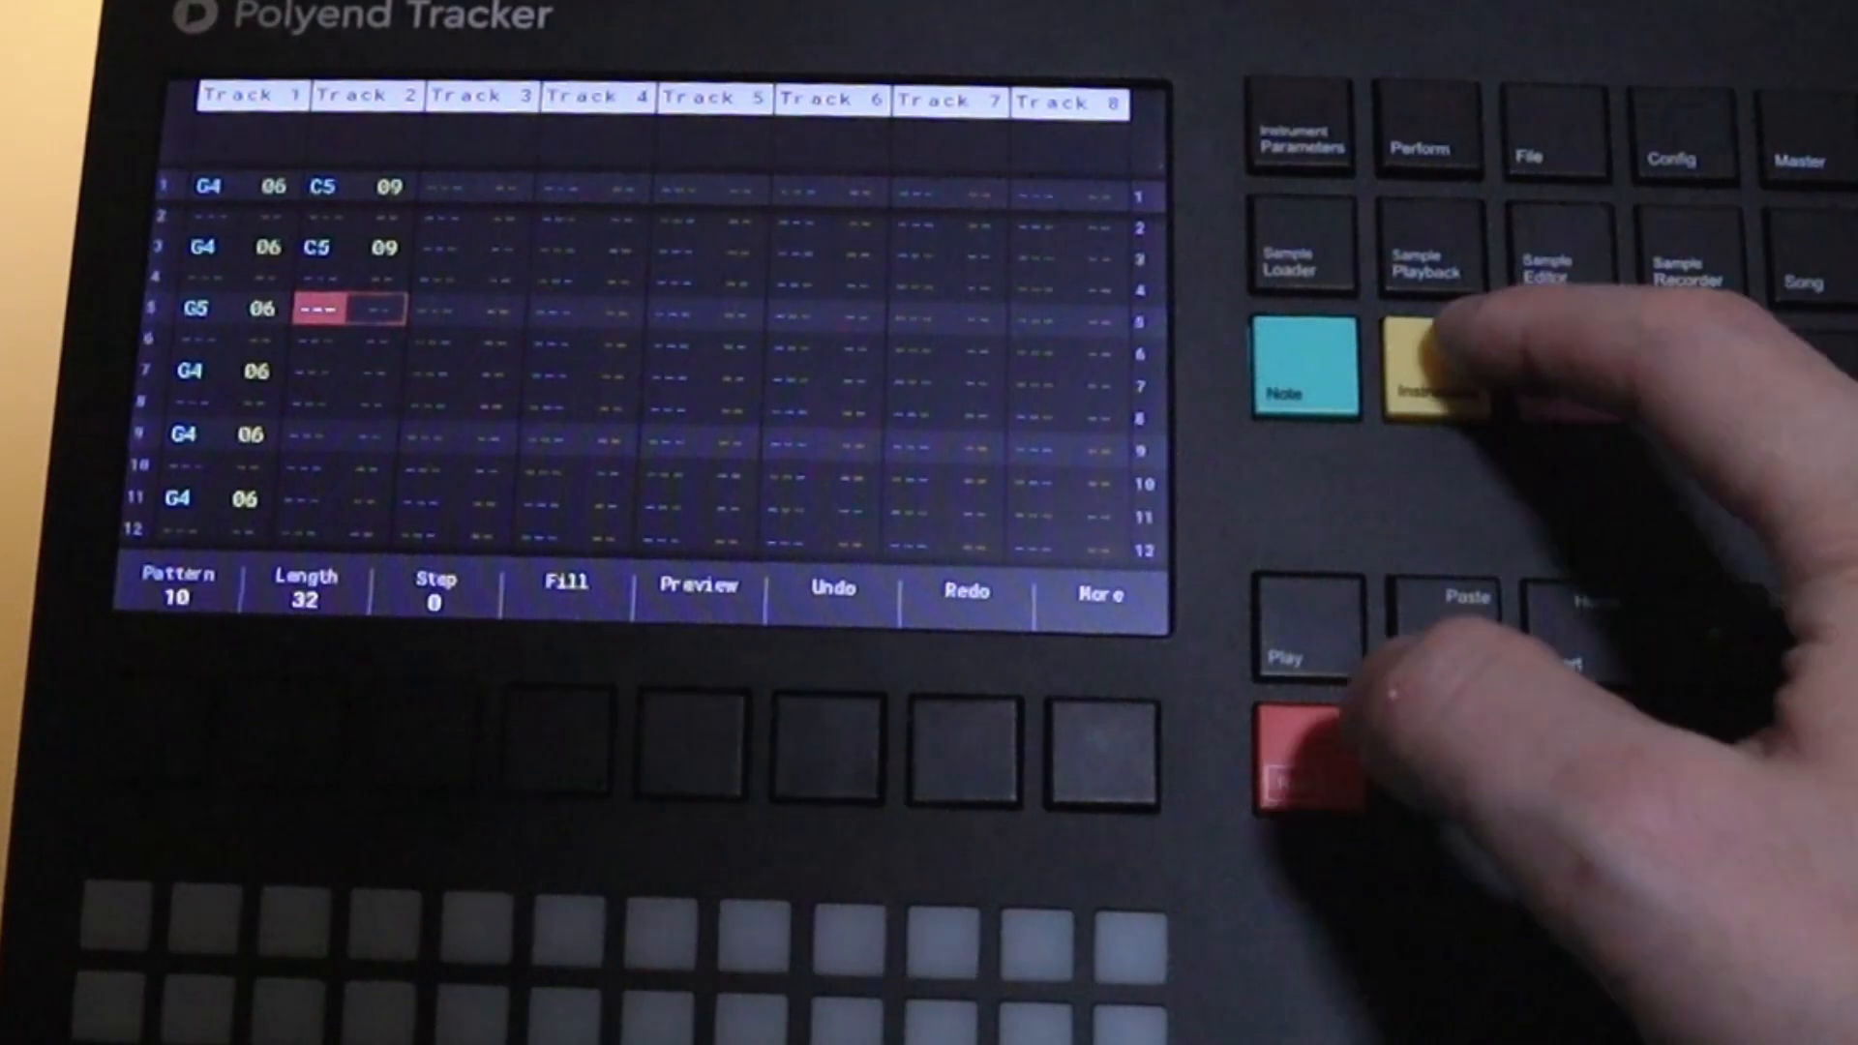
pyautogui.click(1430, 371)
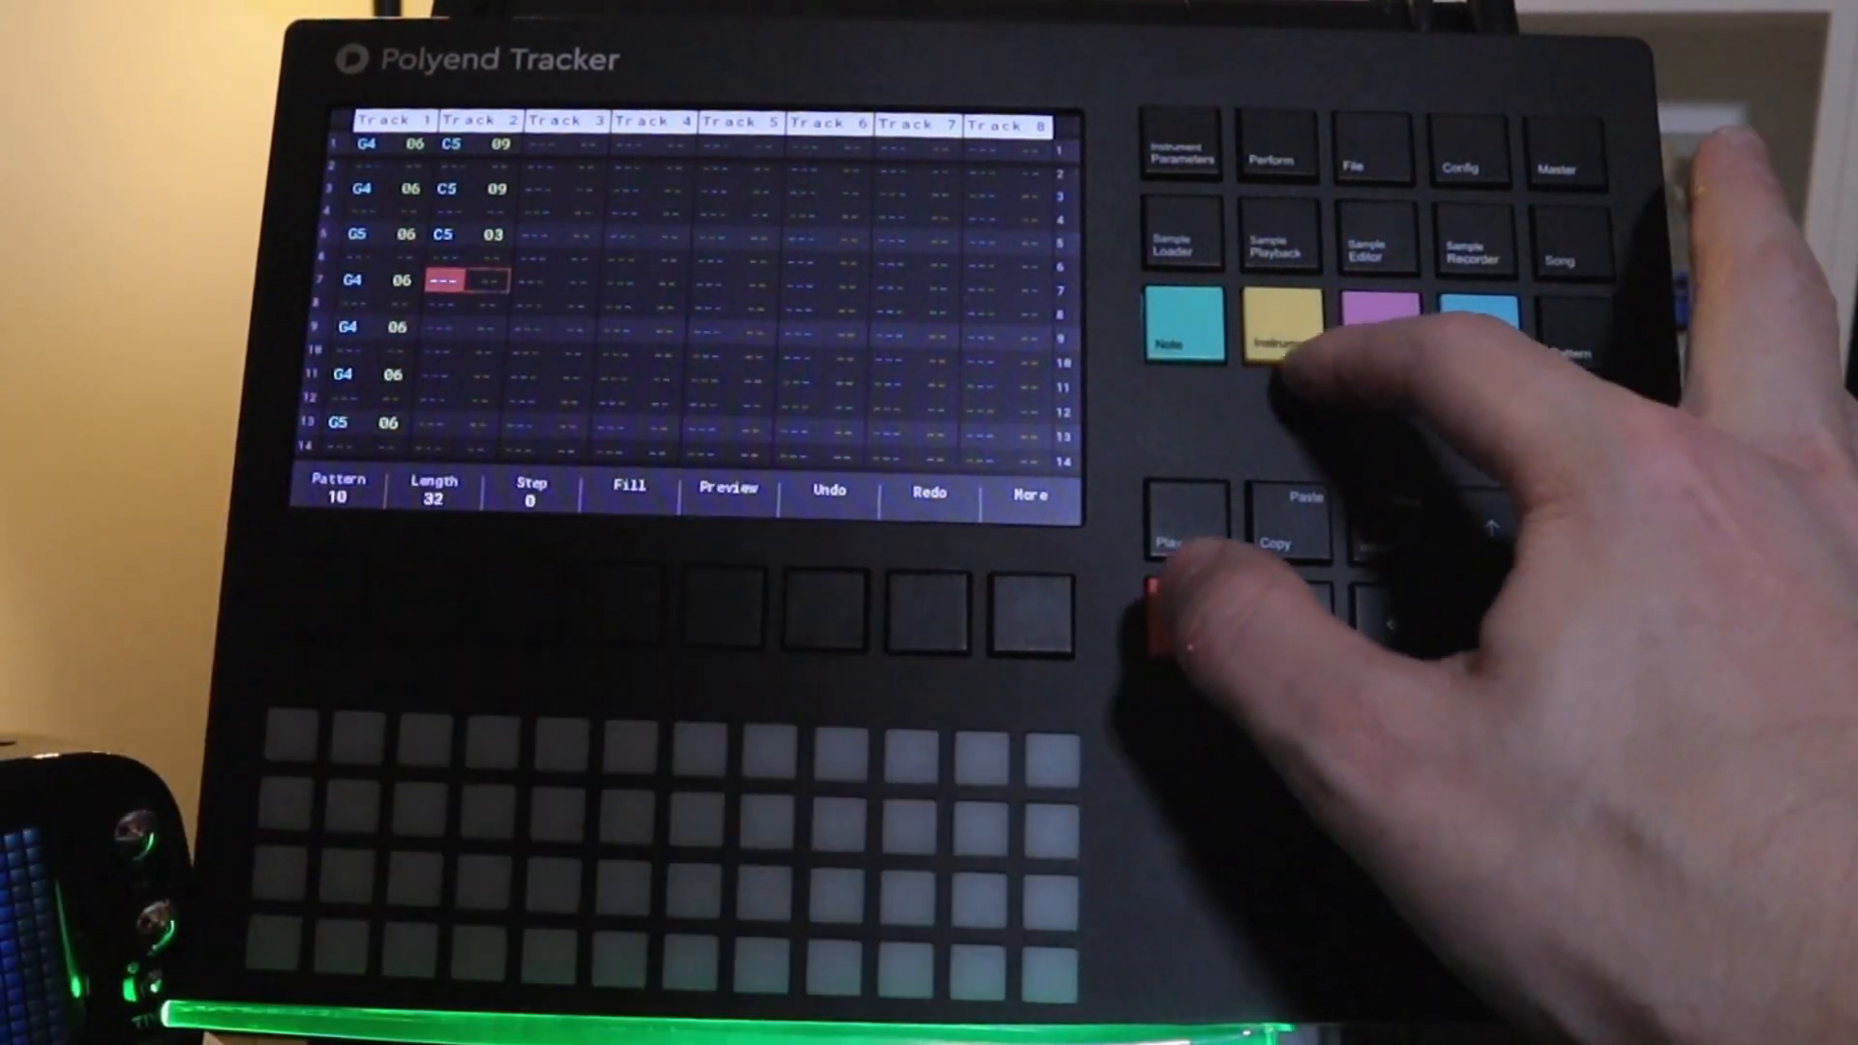
pyautogui.click(1277, 325)
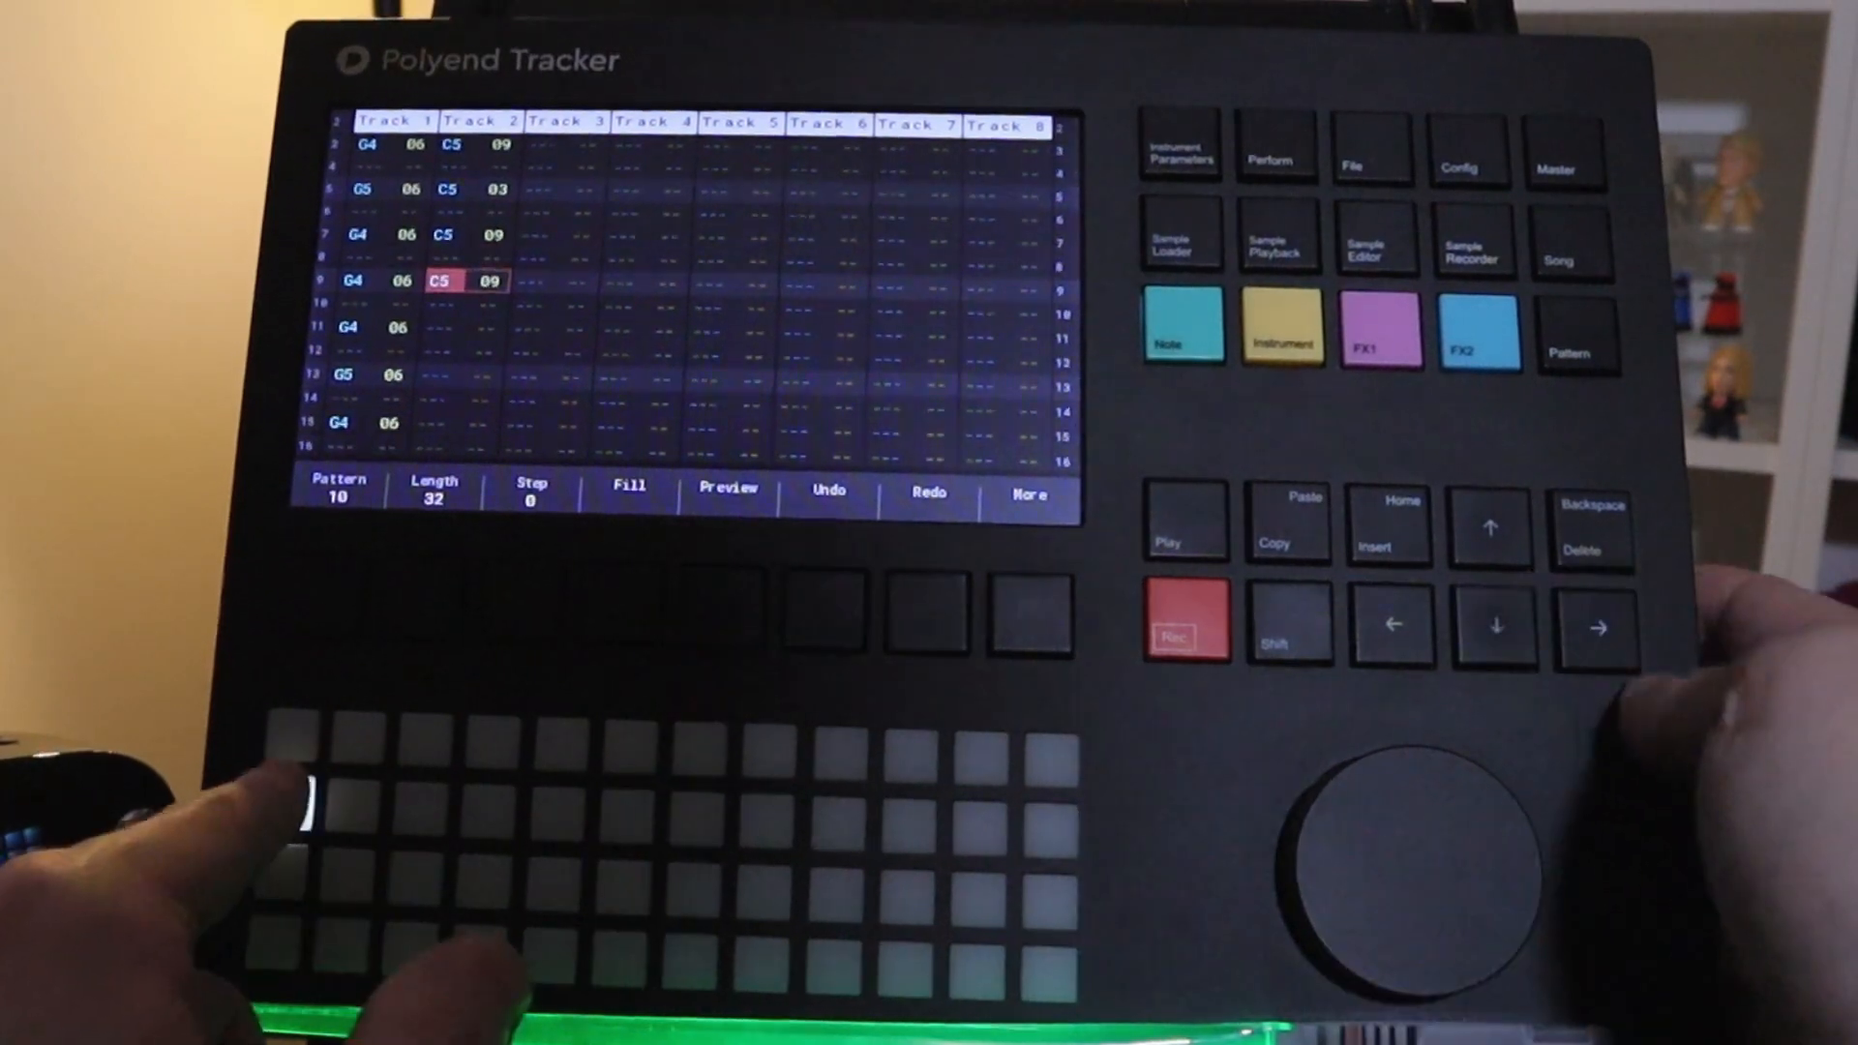
pyautogui.click(1279, 330)
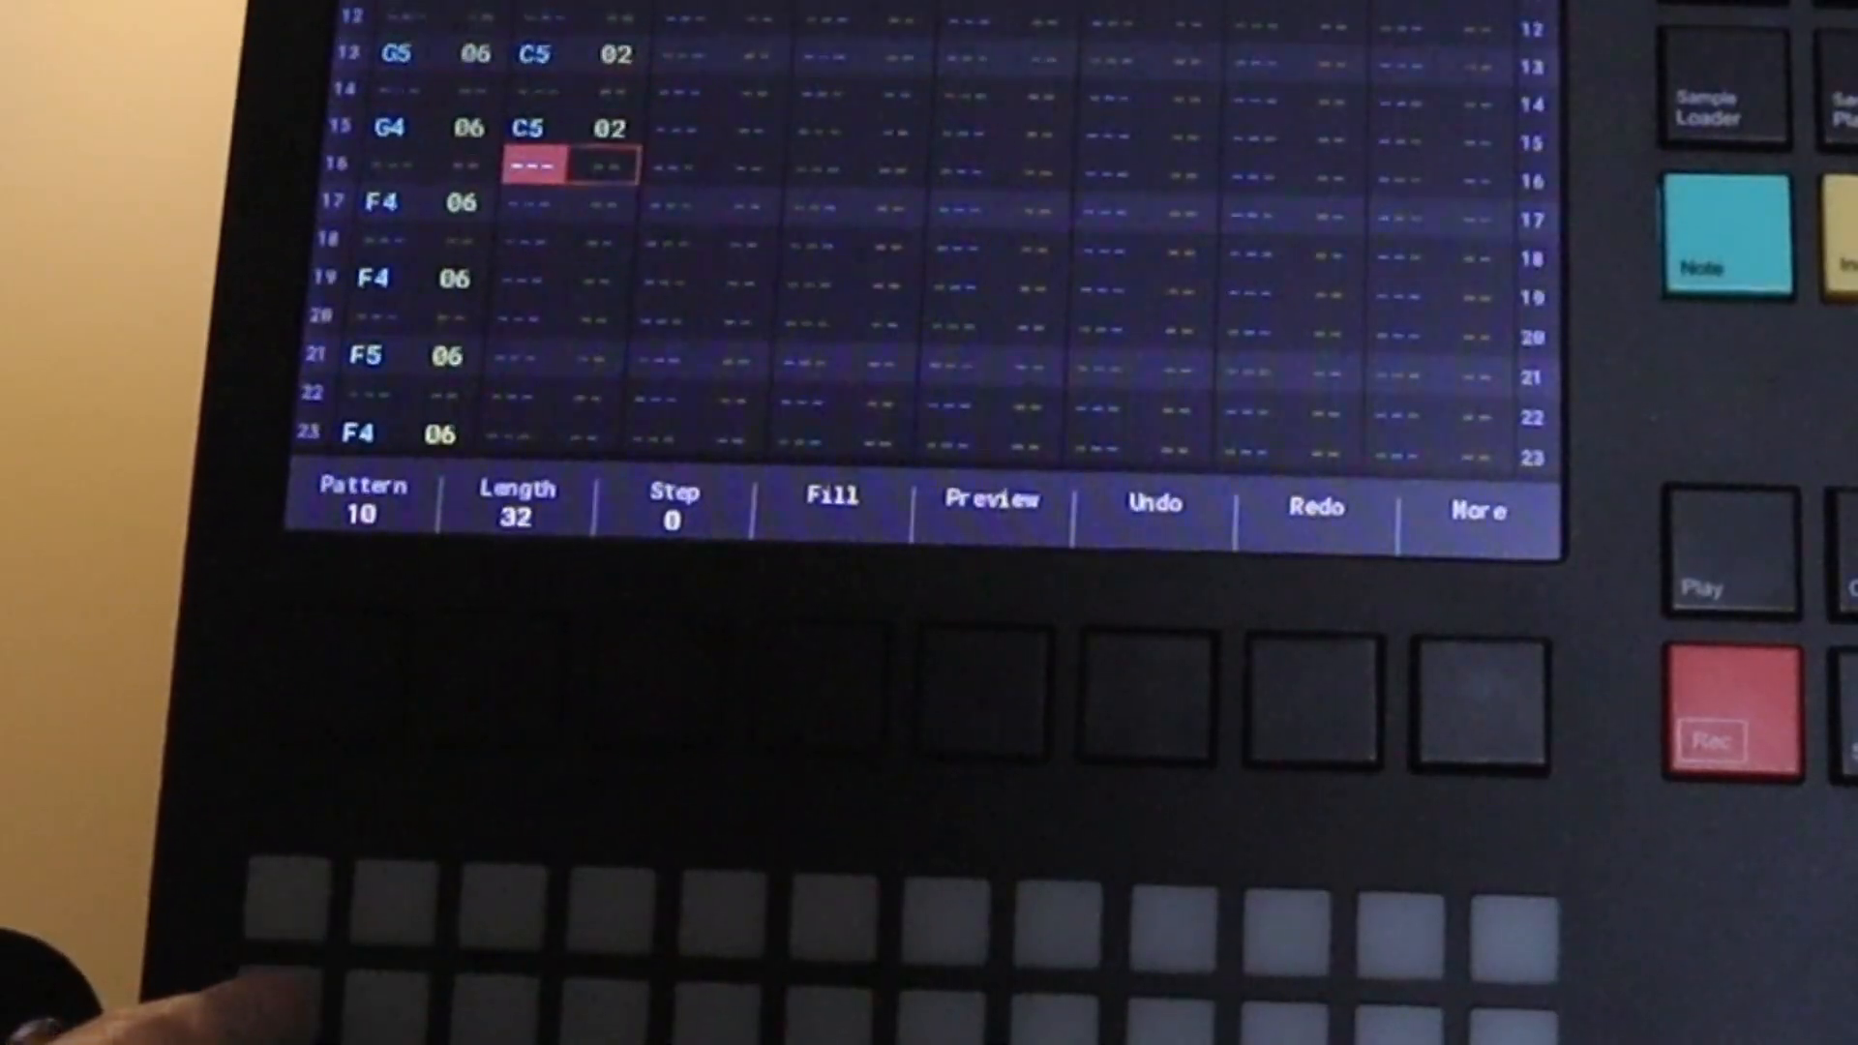
pyautogui.scroll(-3)
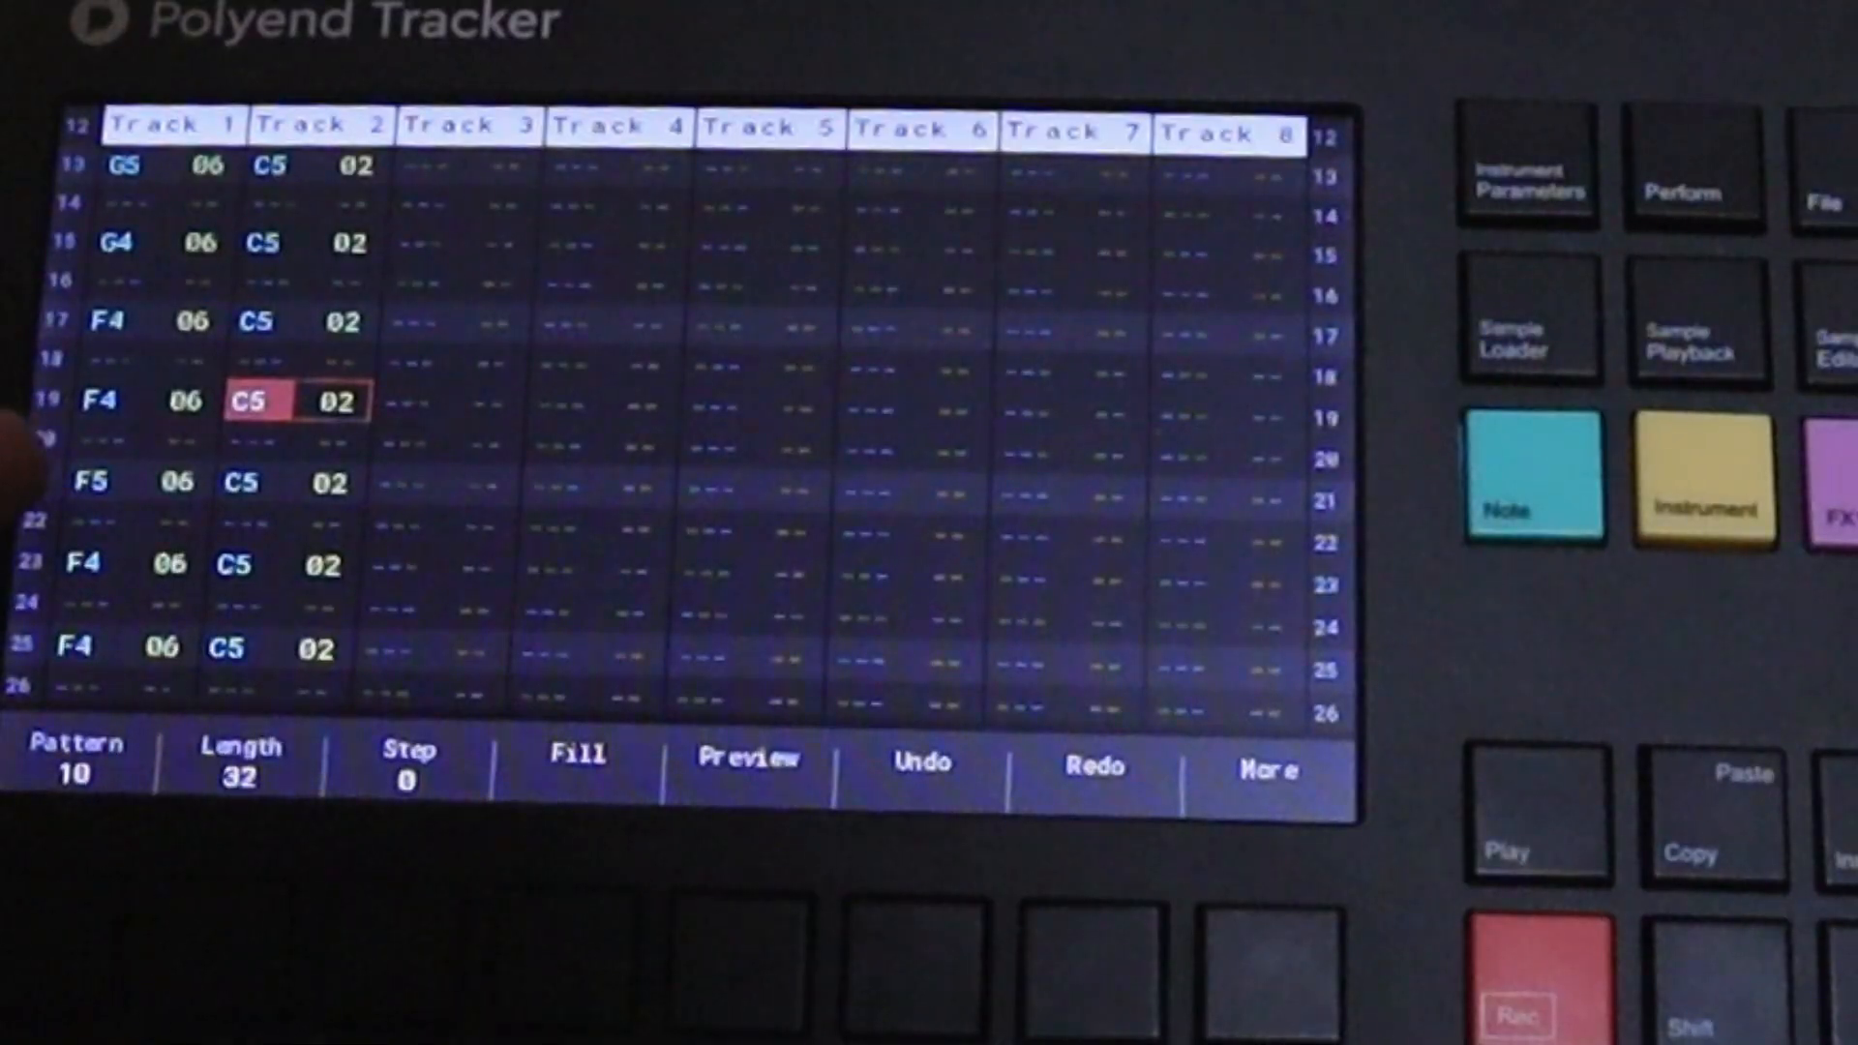
# Continue the track 2 C5 hits lower down, assigning Snare Breakz 2 and ClosedHH 909 to some steps.
pyautogui.scroll(-3)
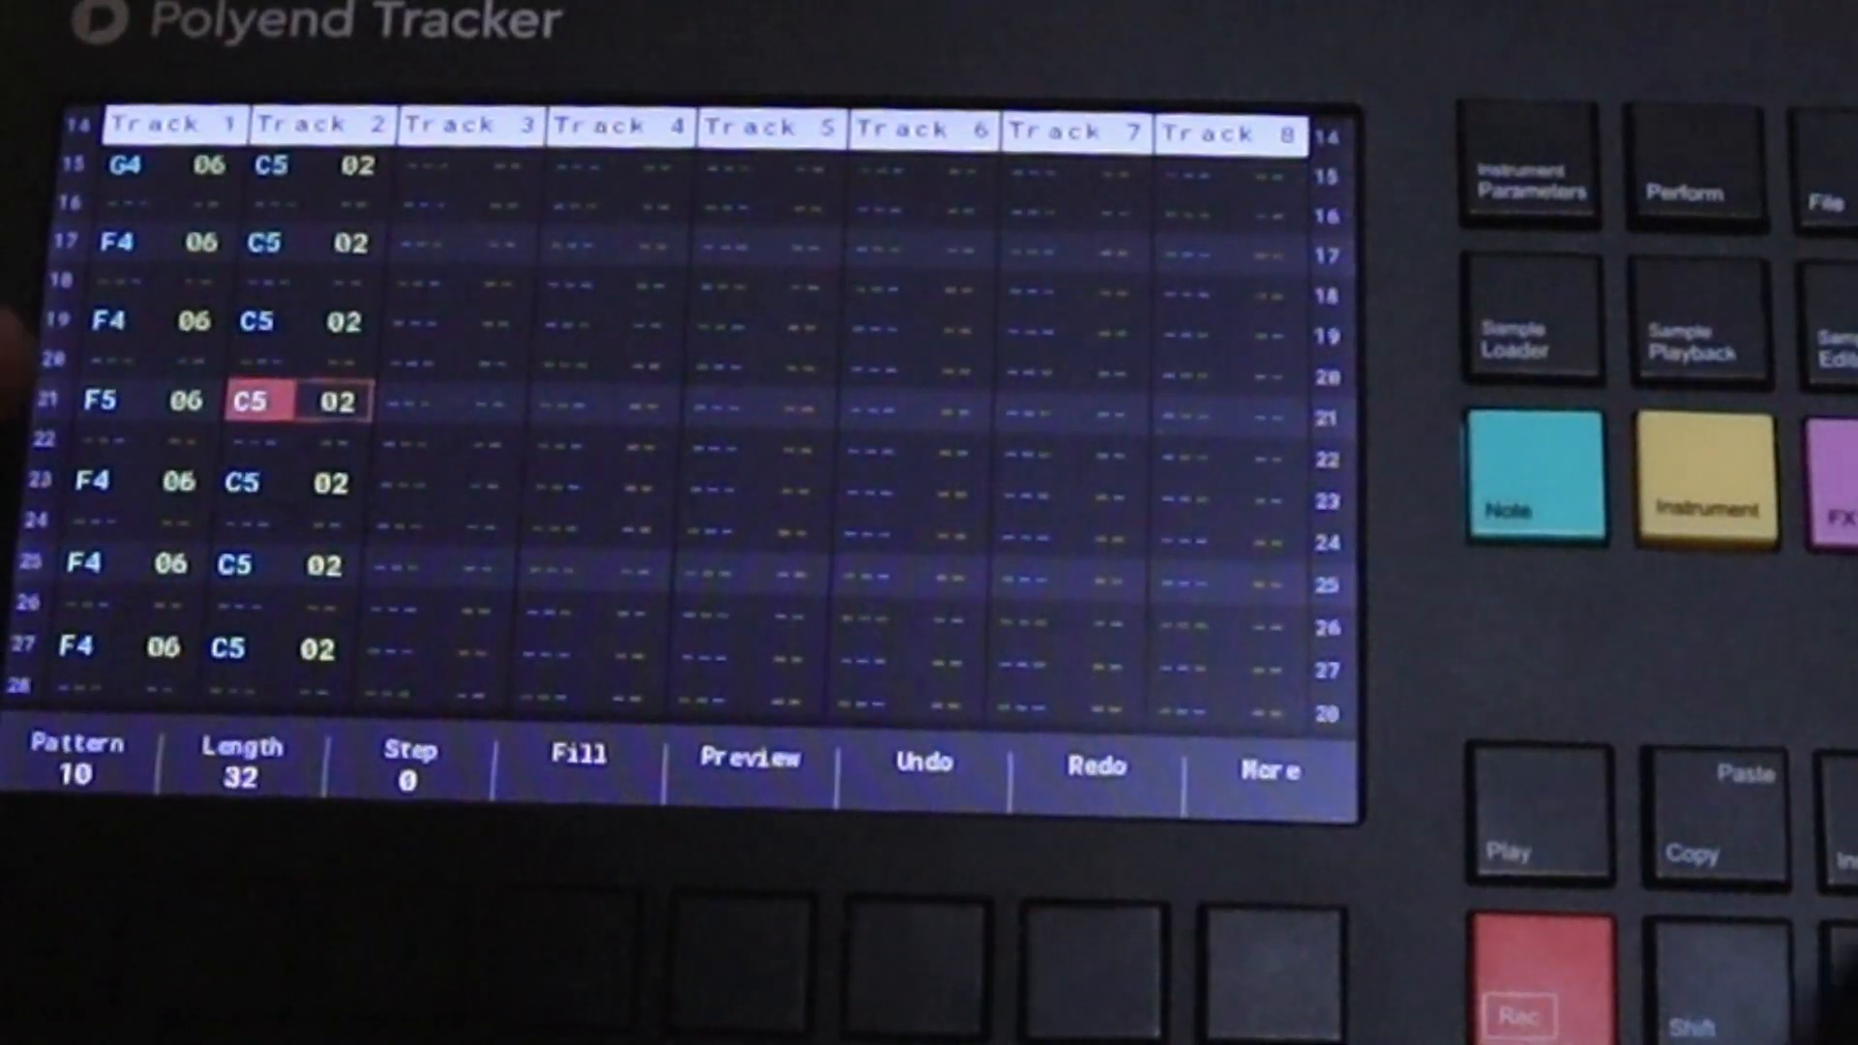
pyautogui.click(1703, 482)
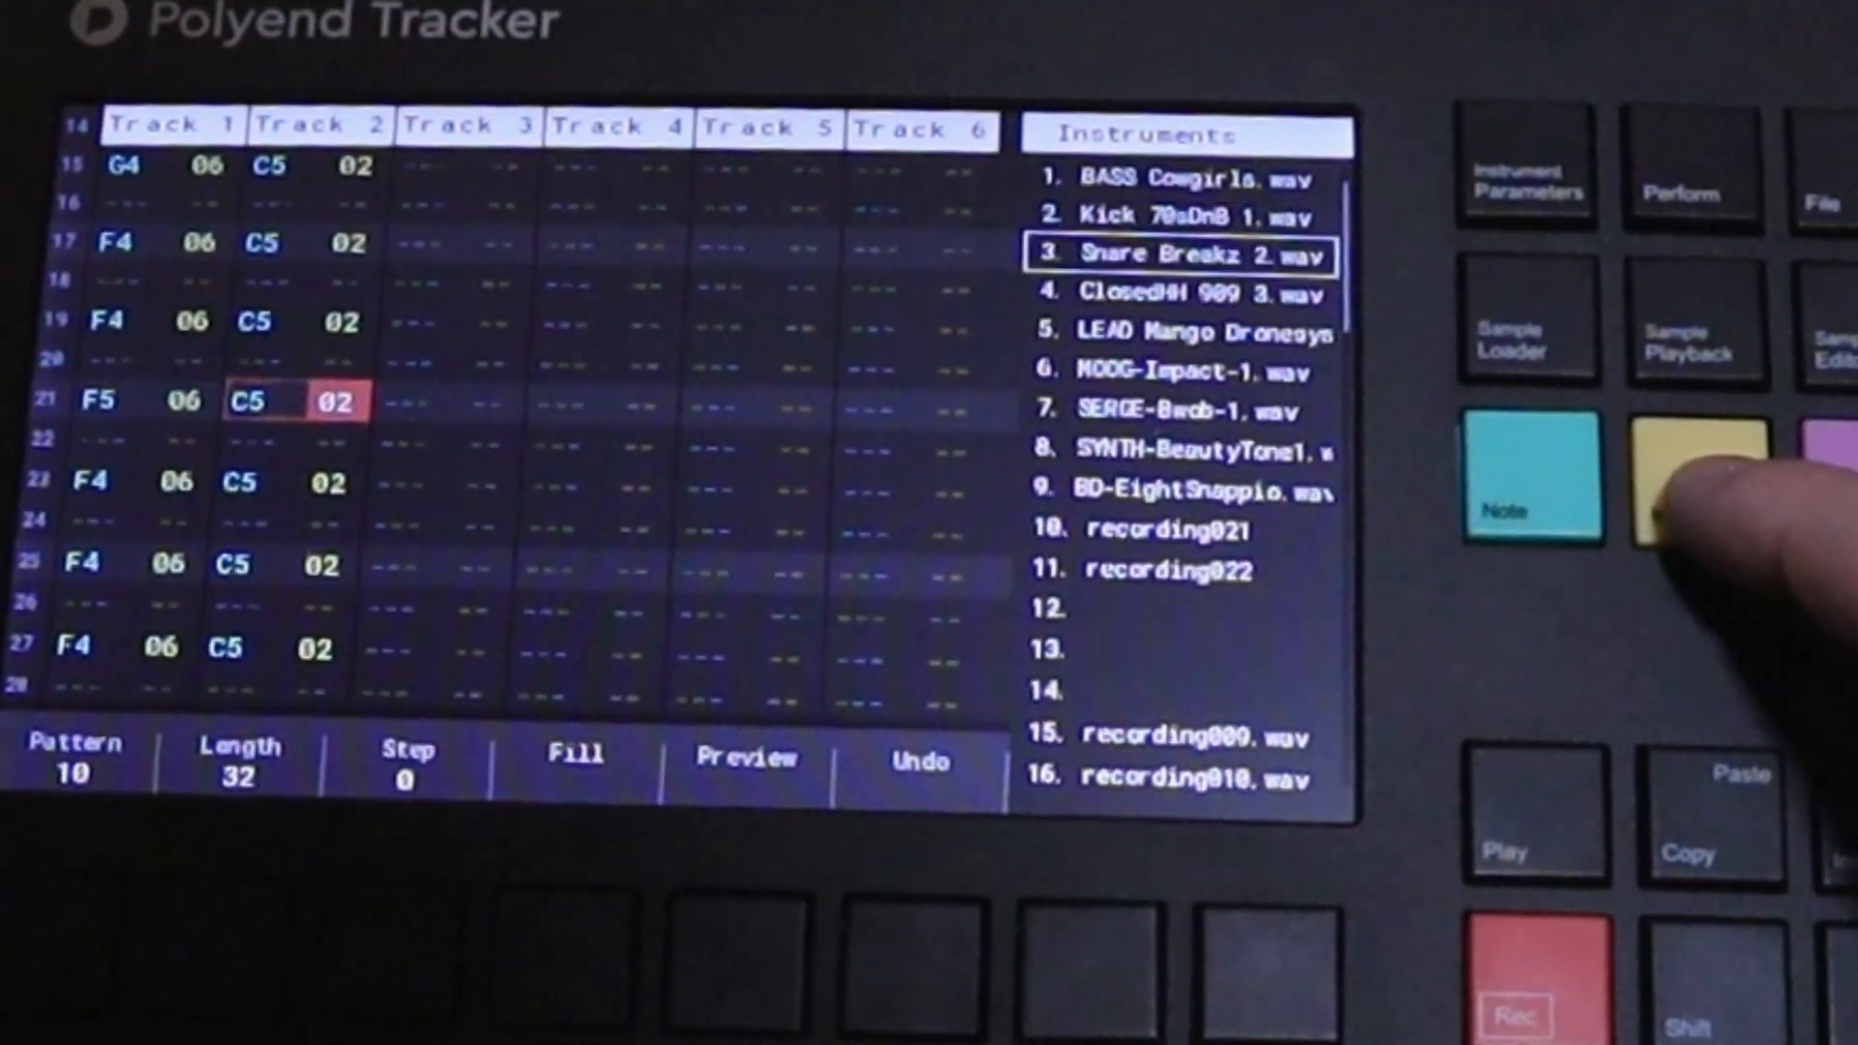
pyautogui.click(1703, 480)
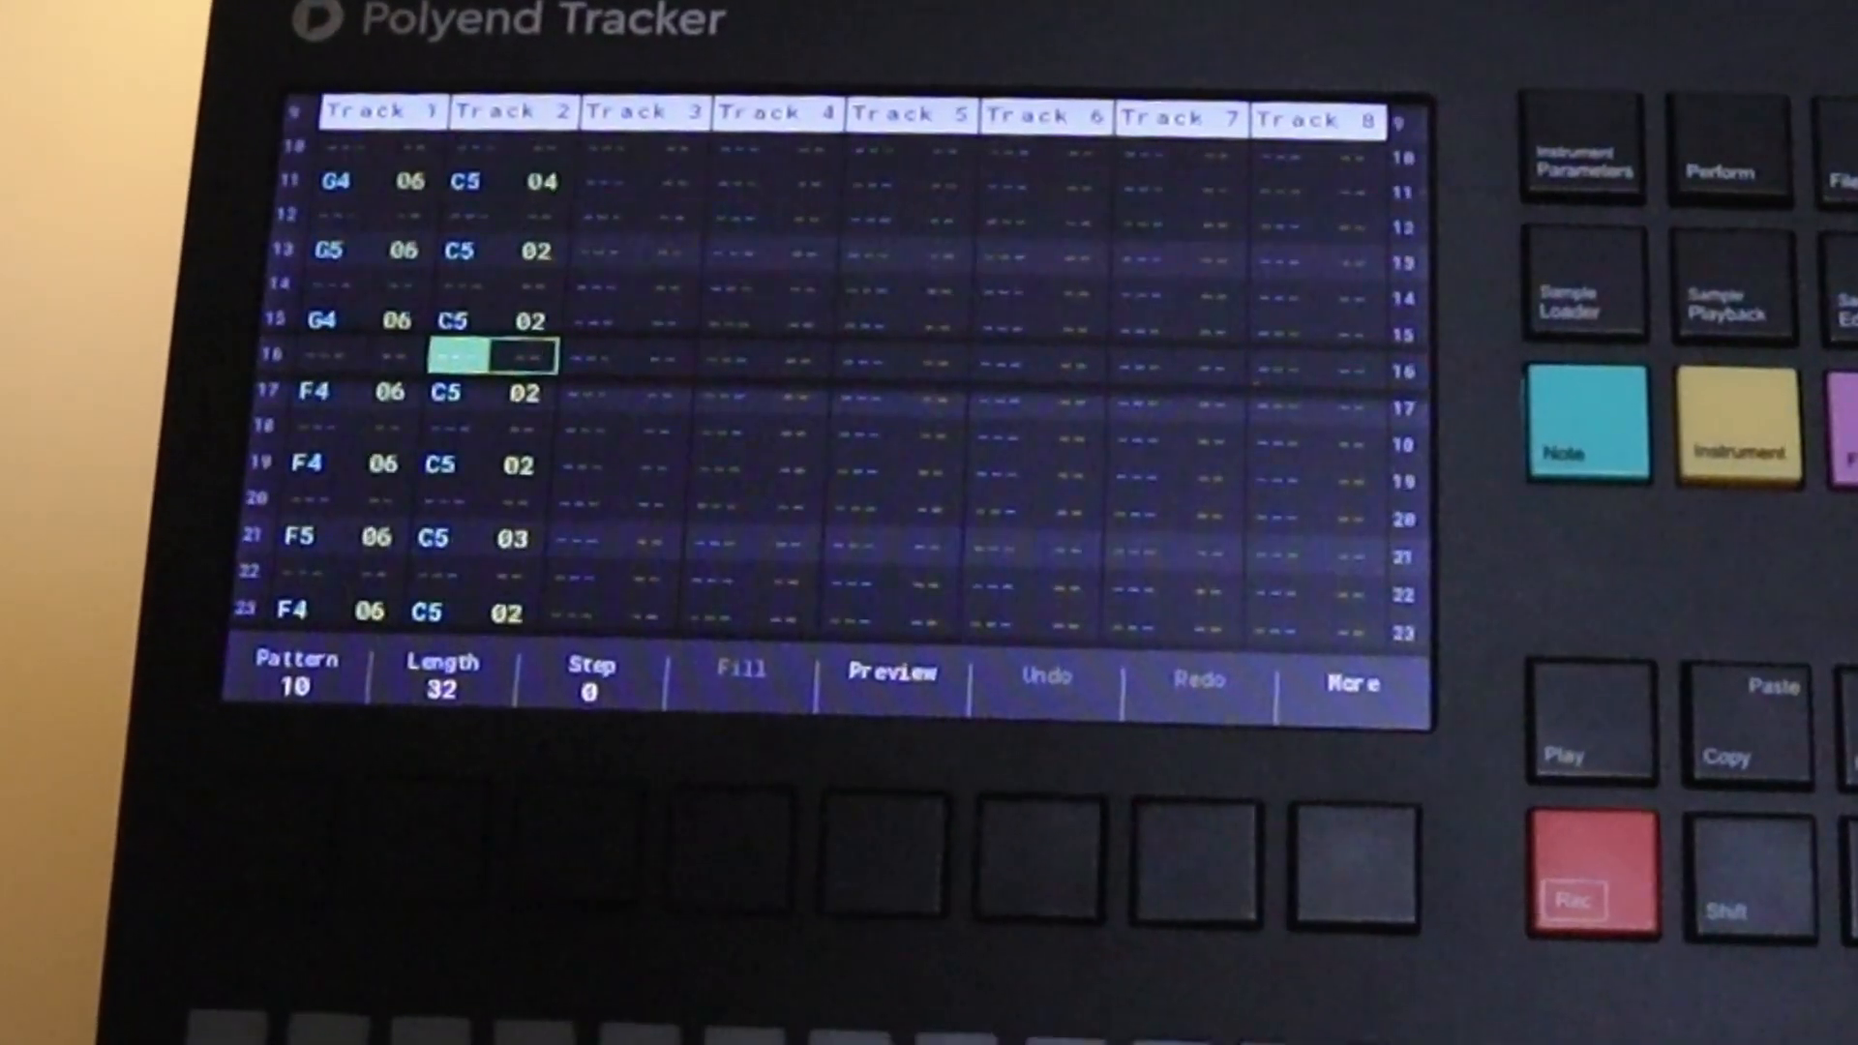
pyautogui.scroll(-3)
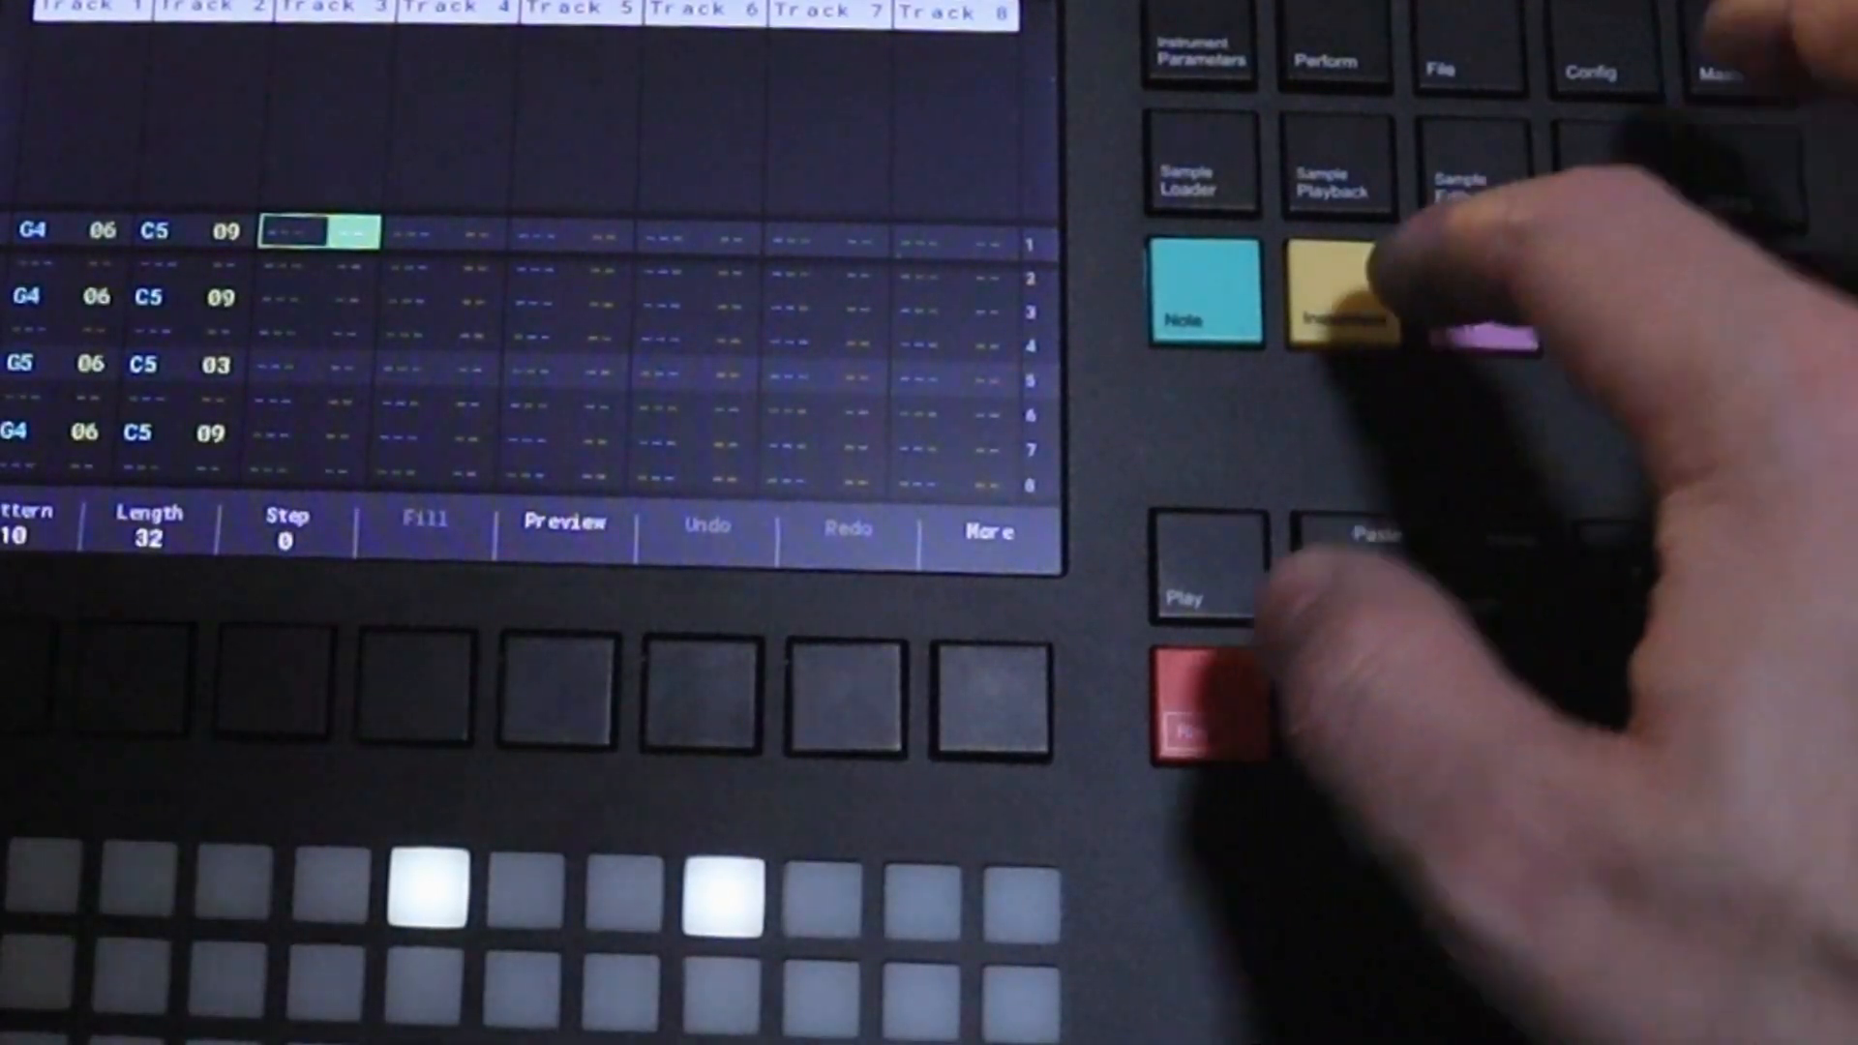
# Enter an E6 note from instrument 05 at the top of track 3 and move to a later step.
pyautogui.click(1337, 294)
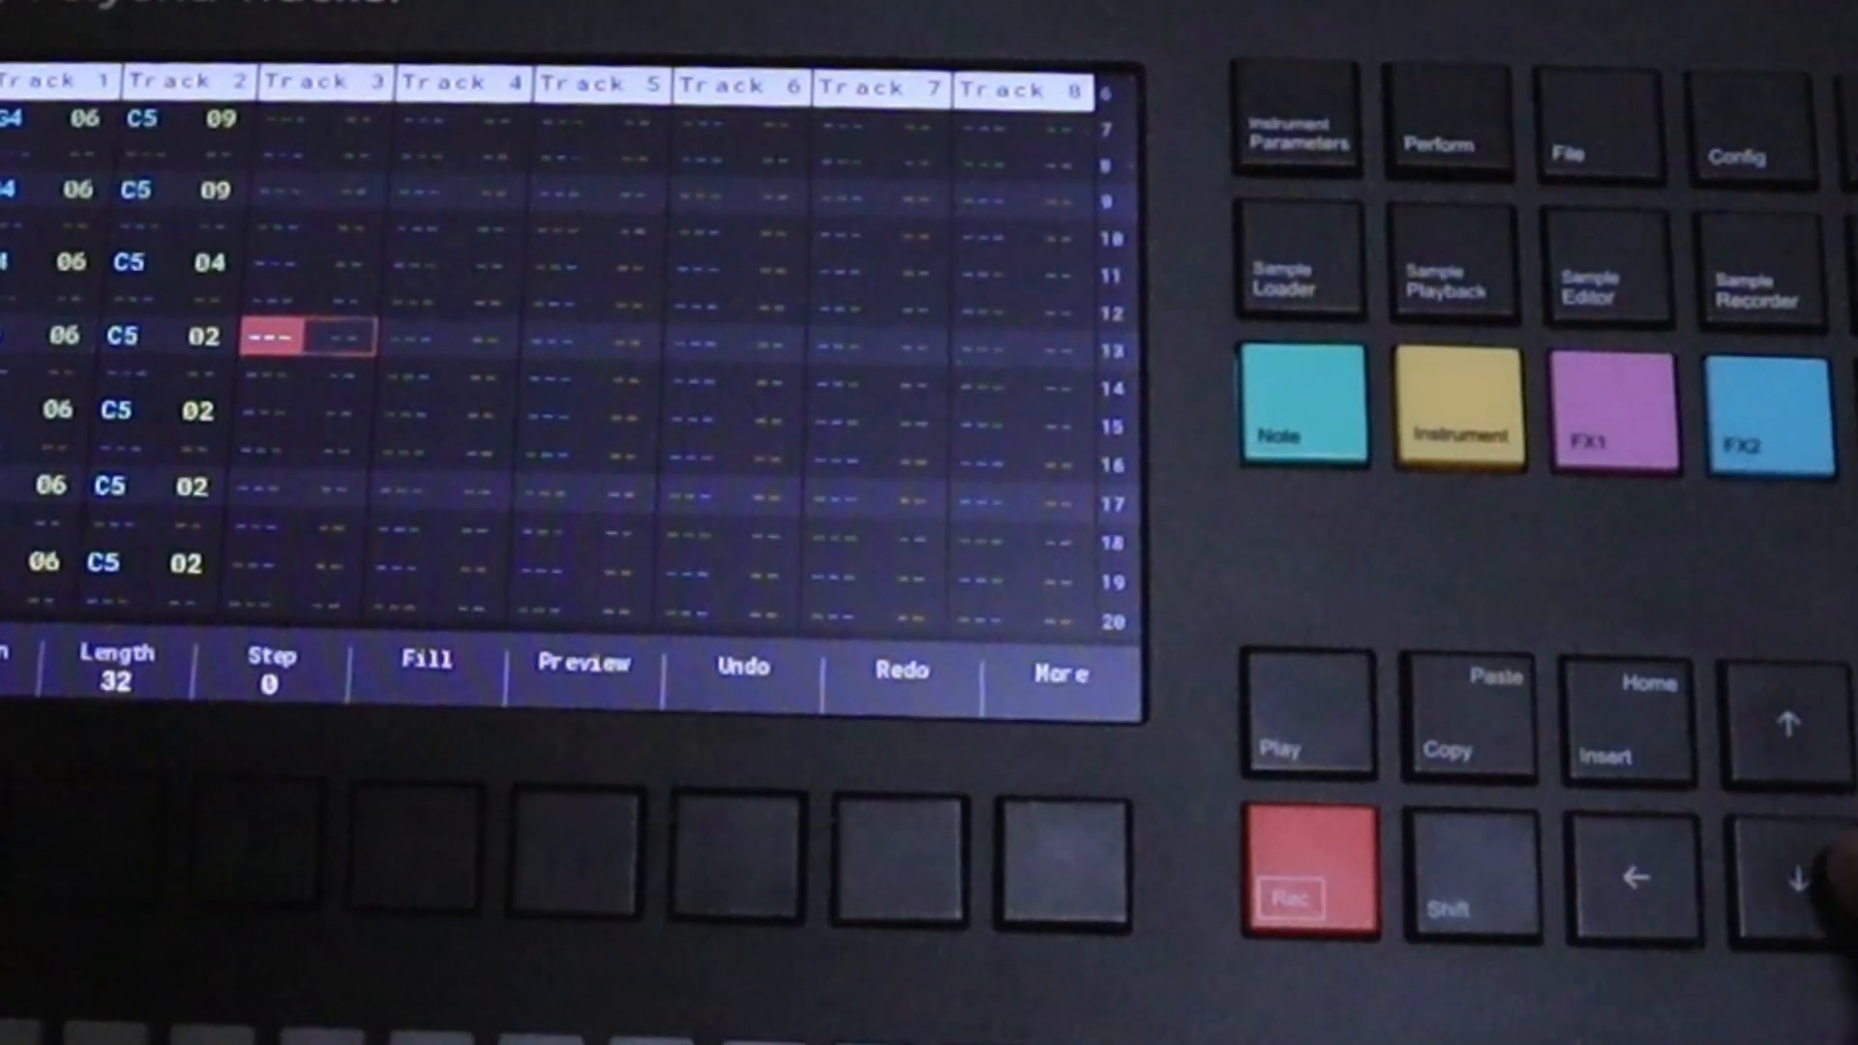
pyautogui.click(1267, 836)
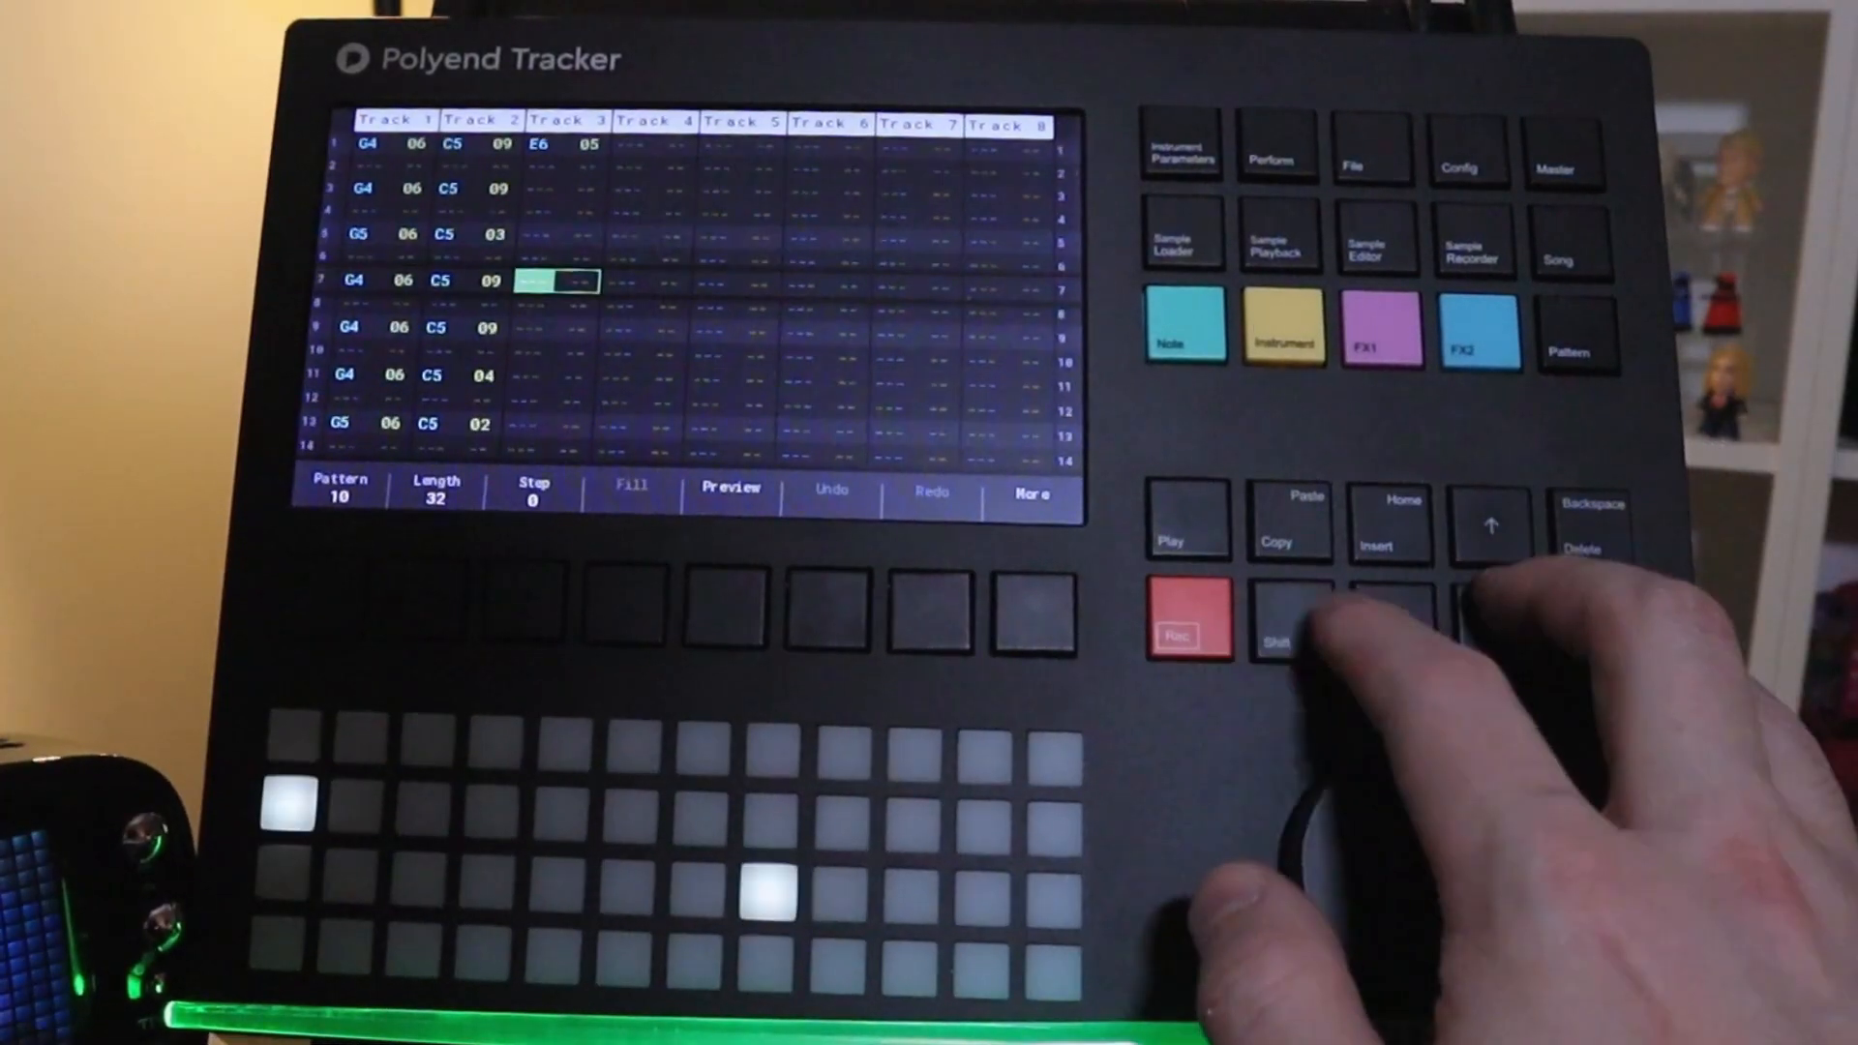
pyautogui.scroll(-3)
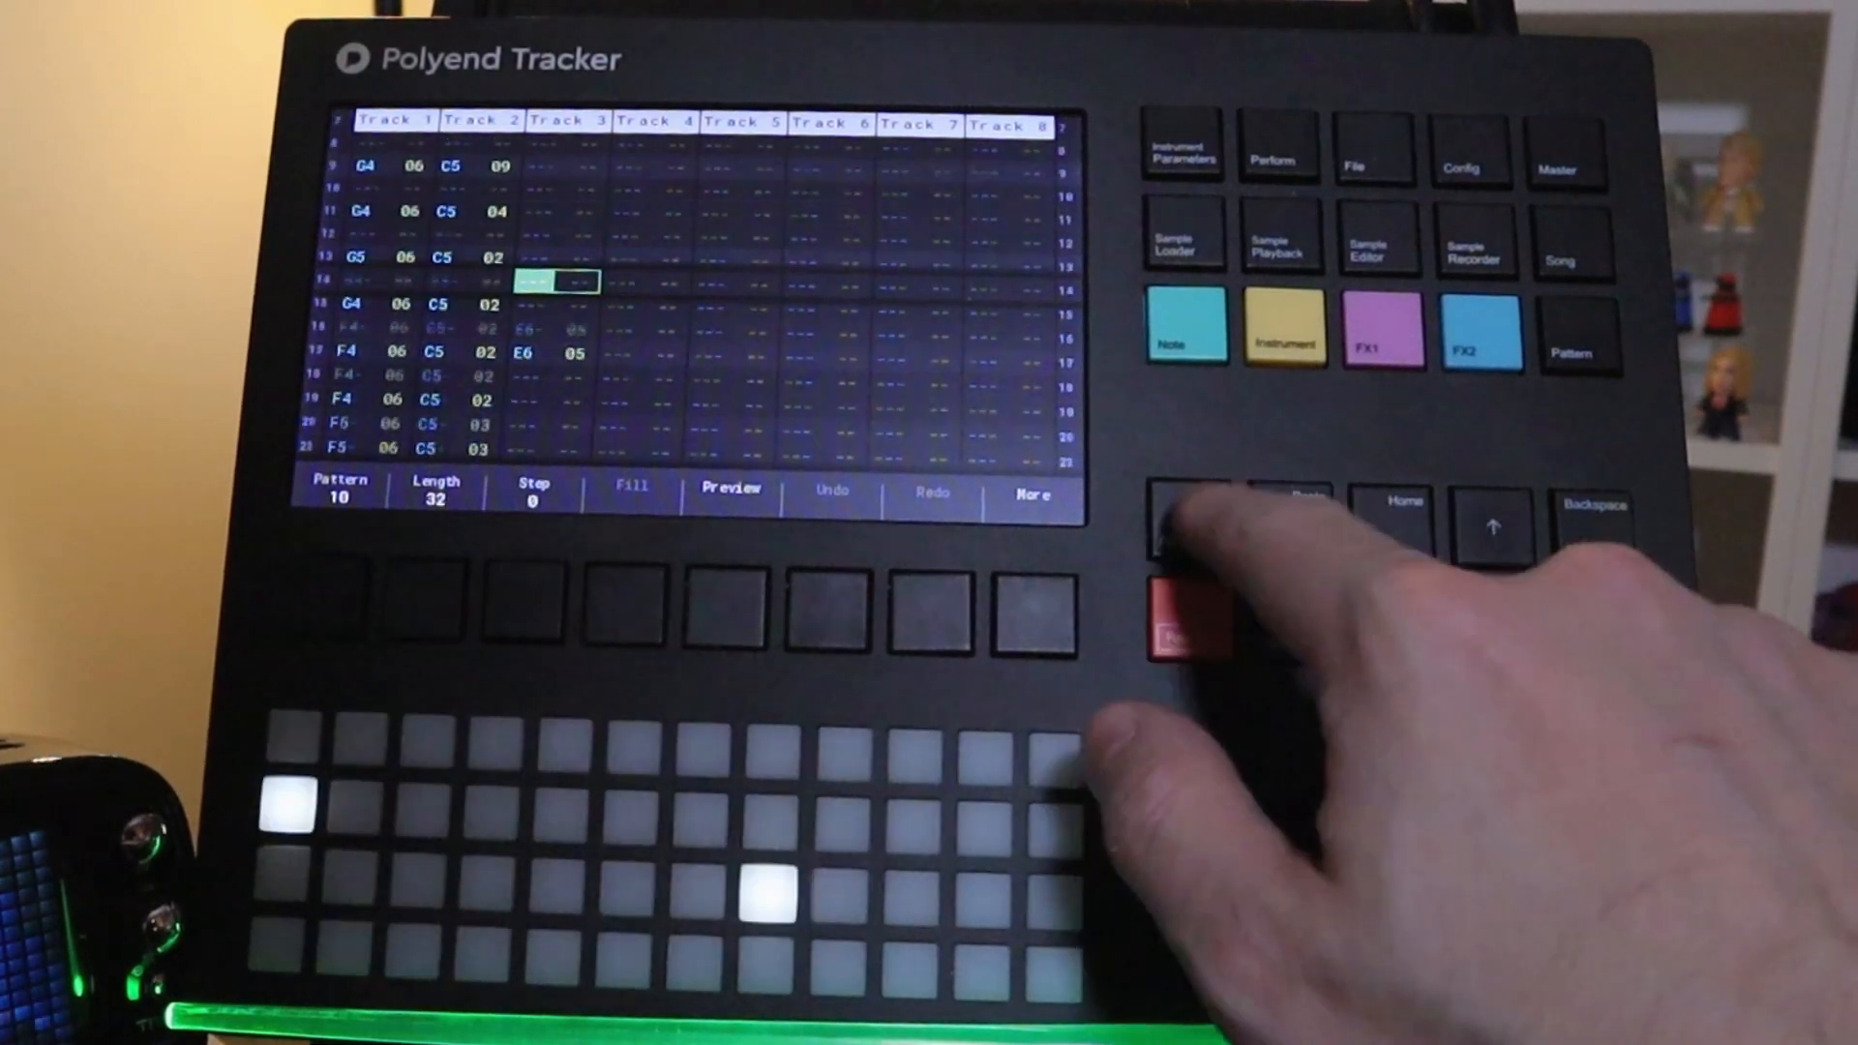
# Add another E6 note of instrument 05 on track 3 at step 17.
pyautogui.scroll(-3)
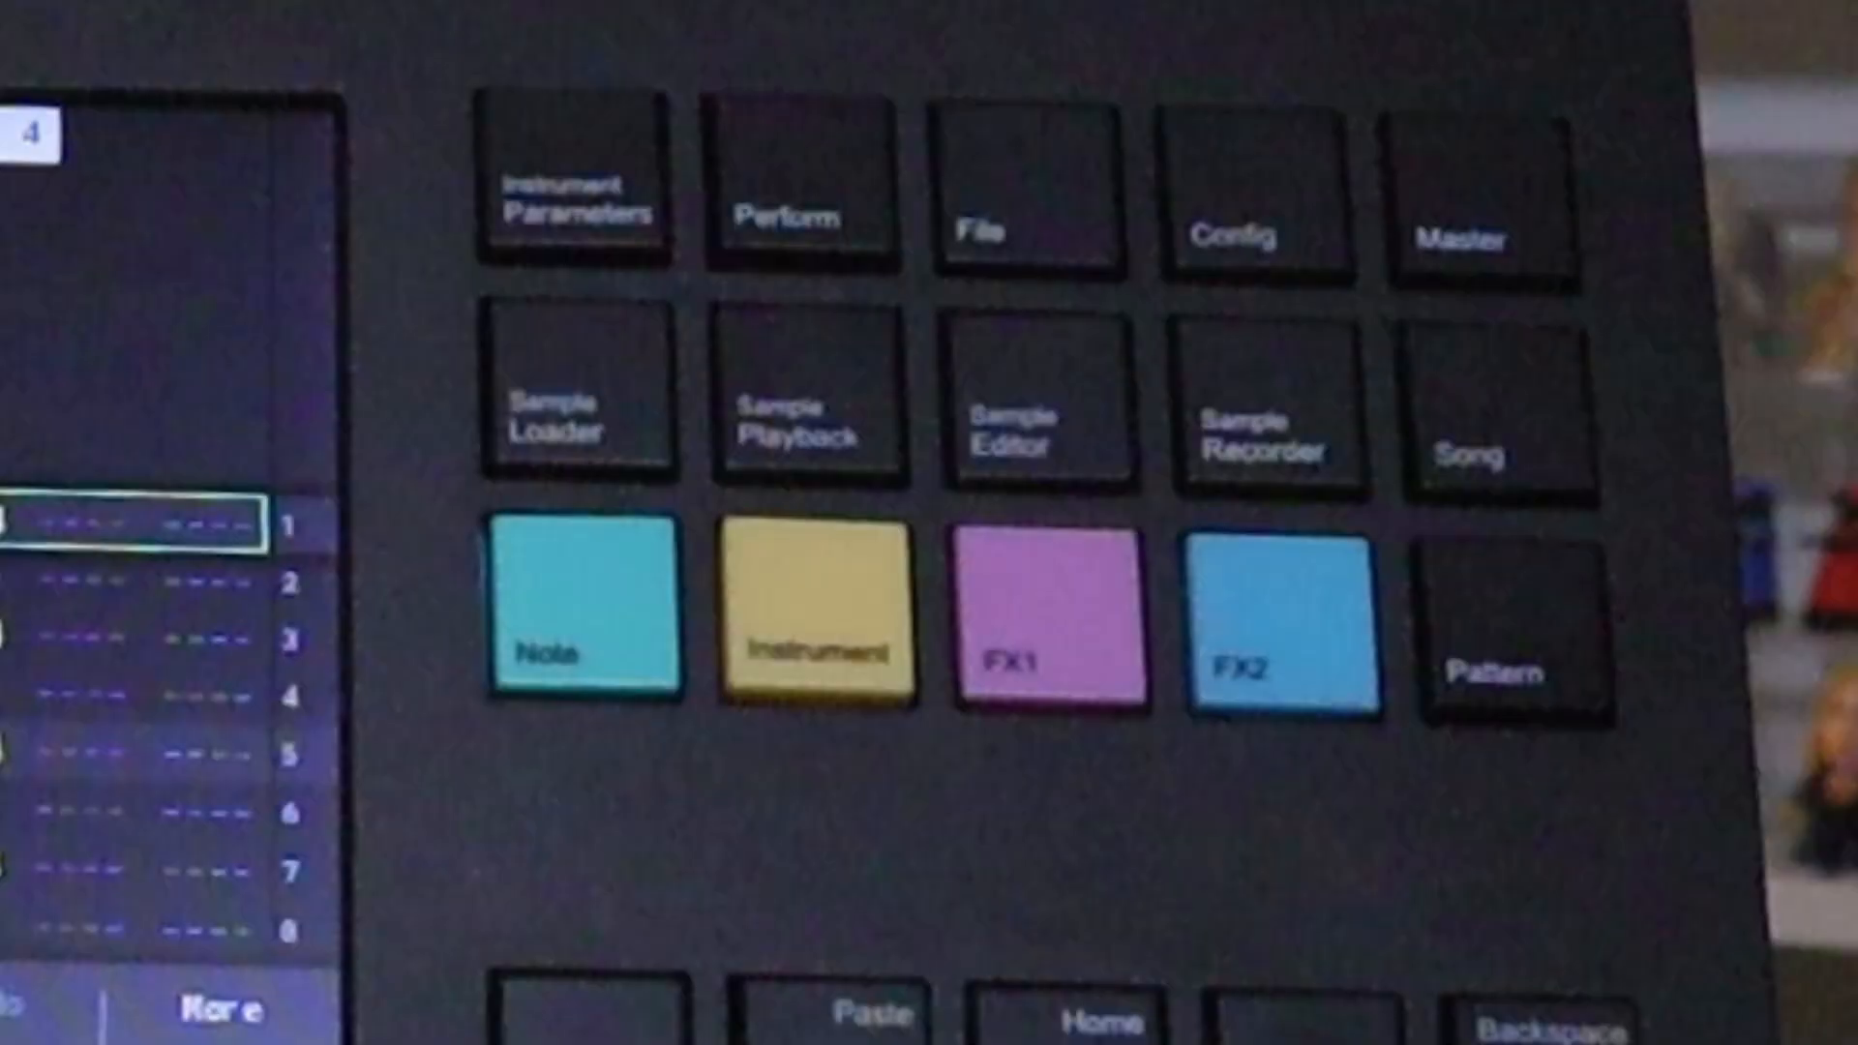
# Add a fifth song slot playing pattern 3 after slots 1, 1, 2, 2.
pyautogui.click(1468, 457)
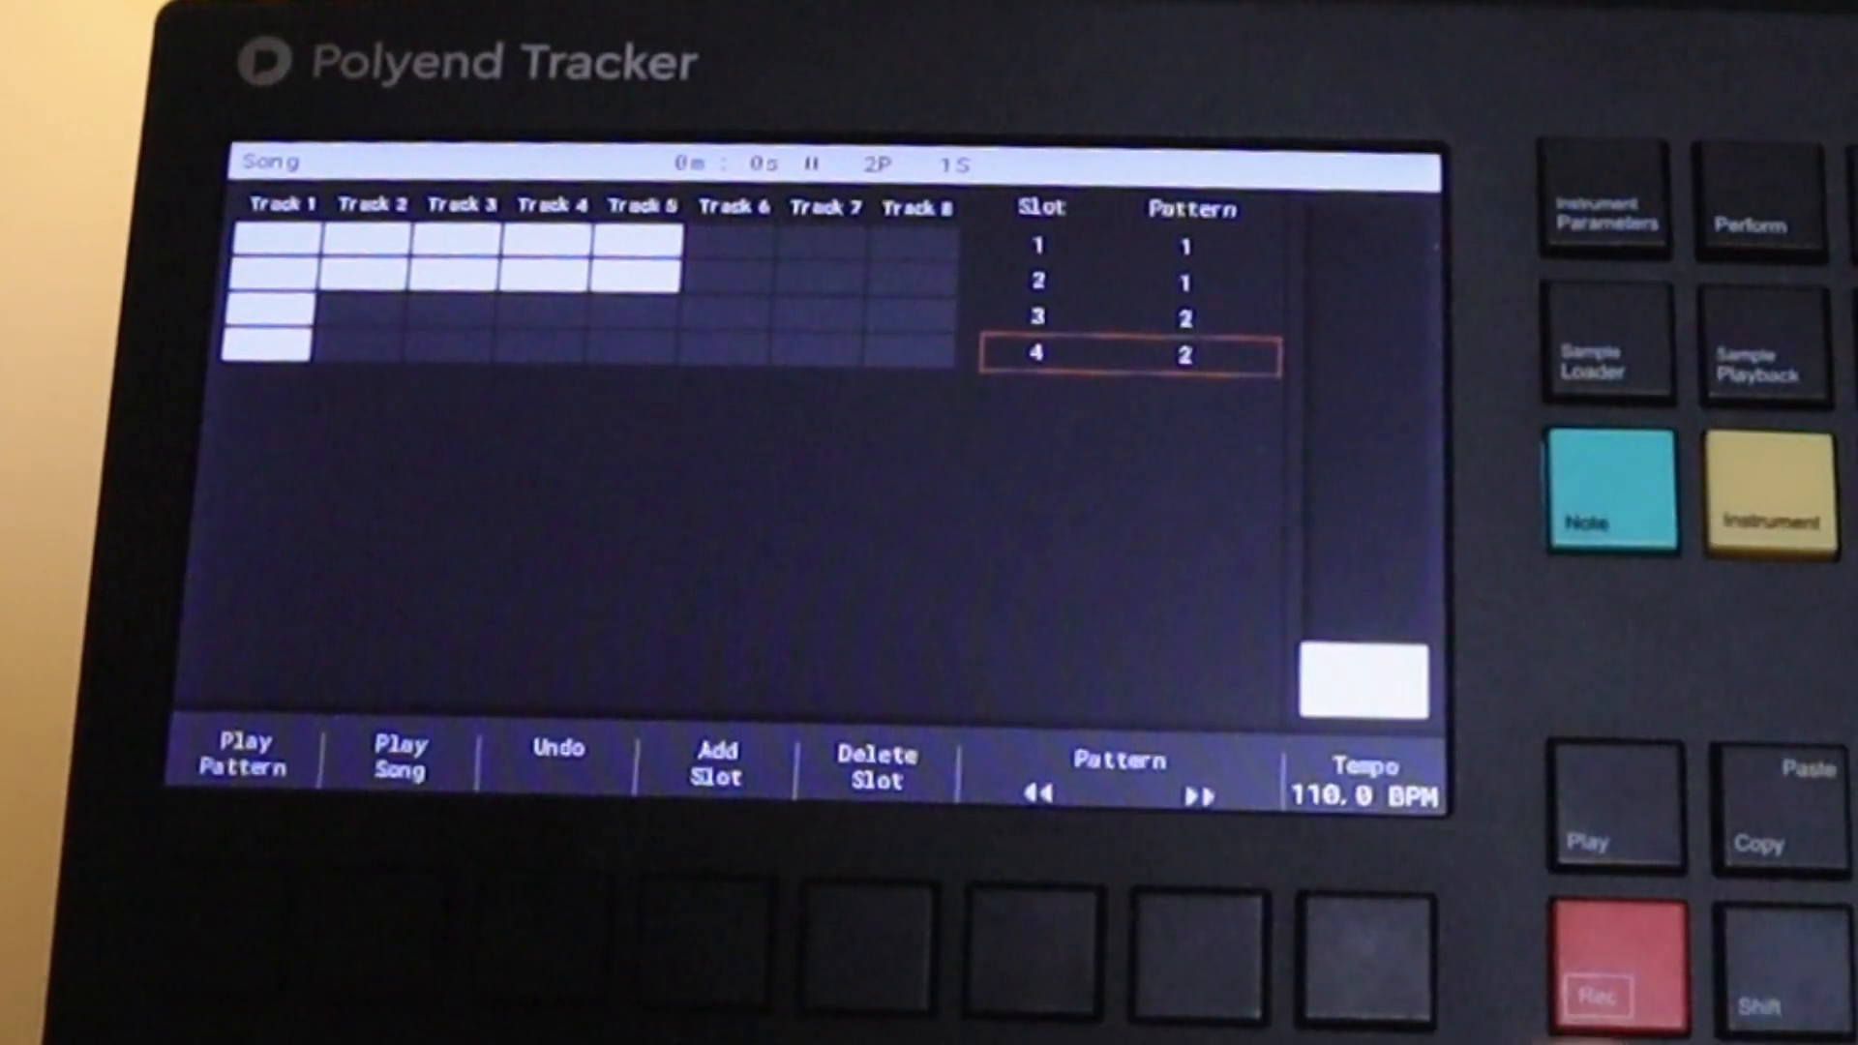
pyautogui.click(714, 764)
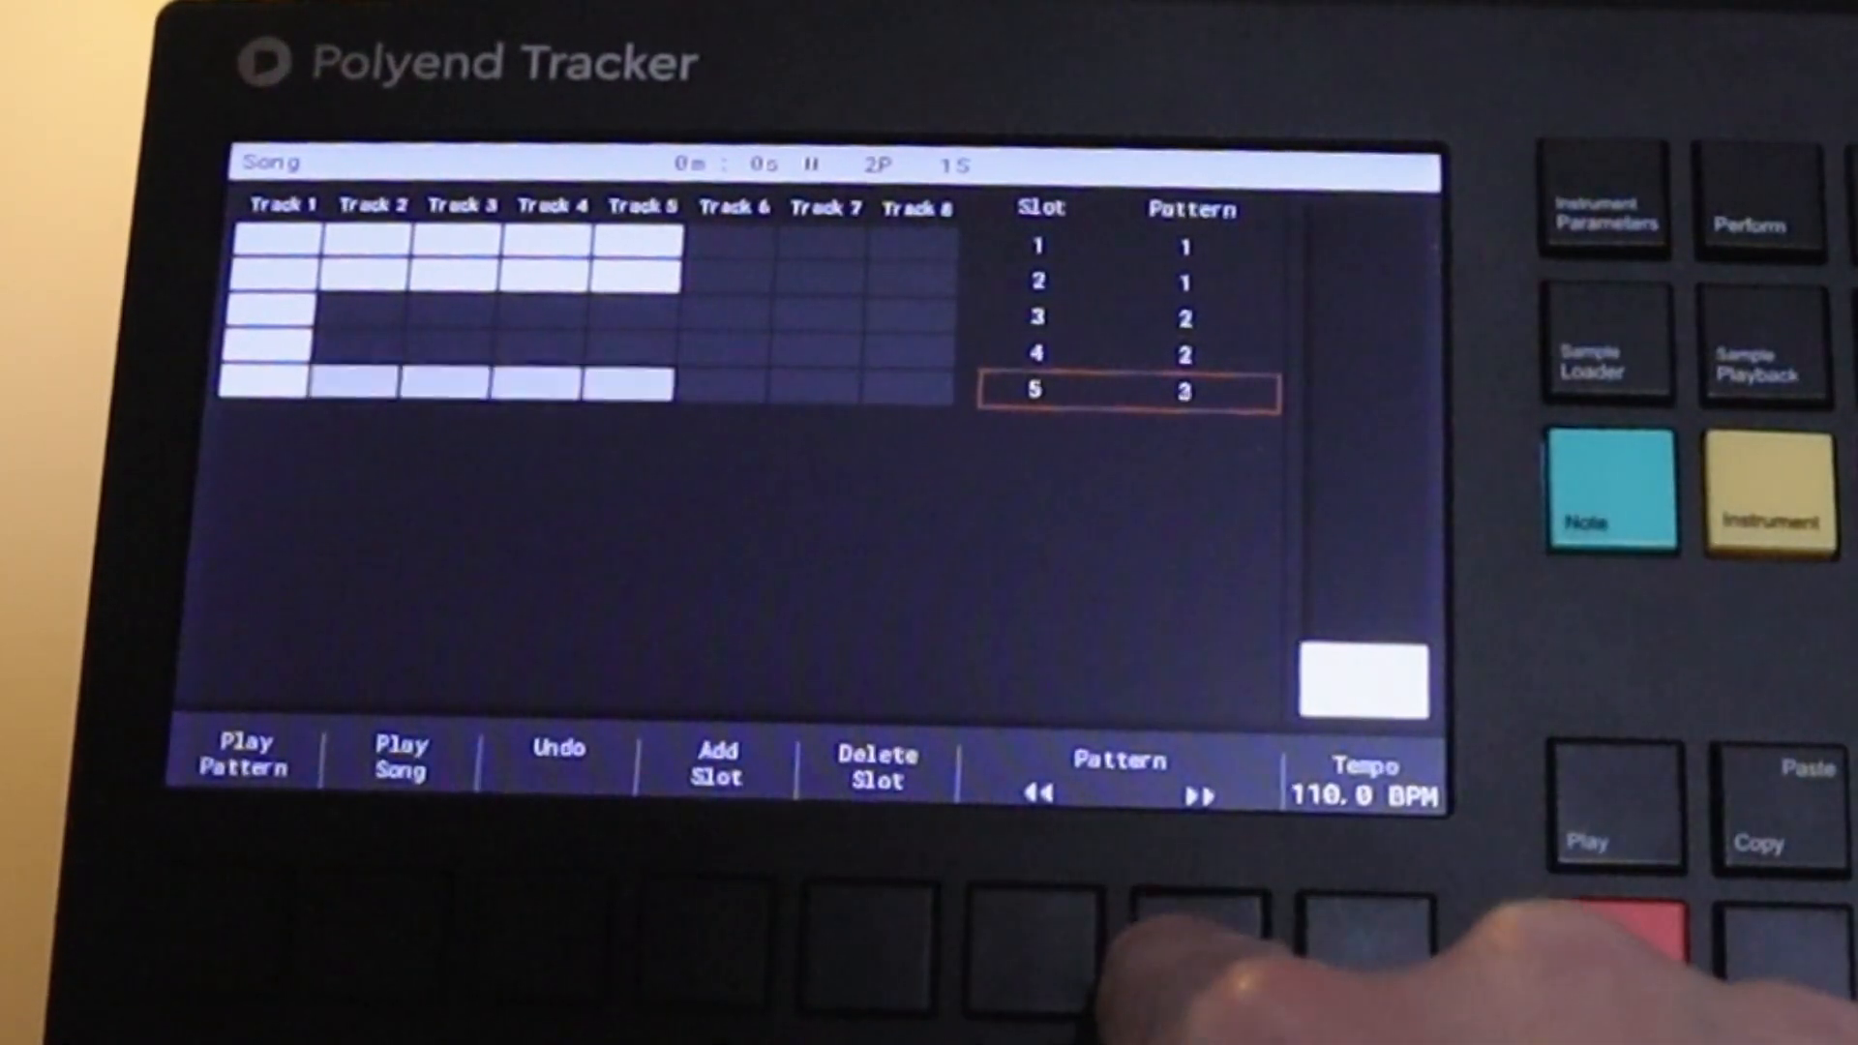